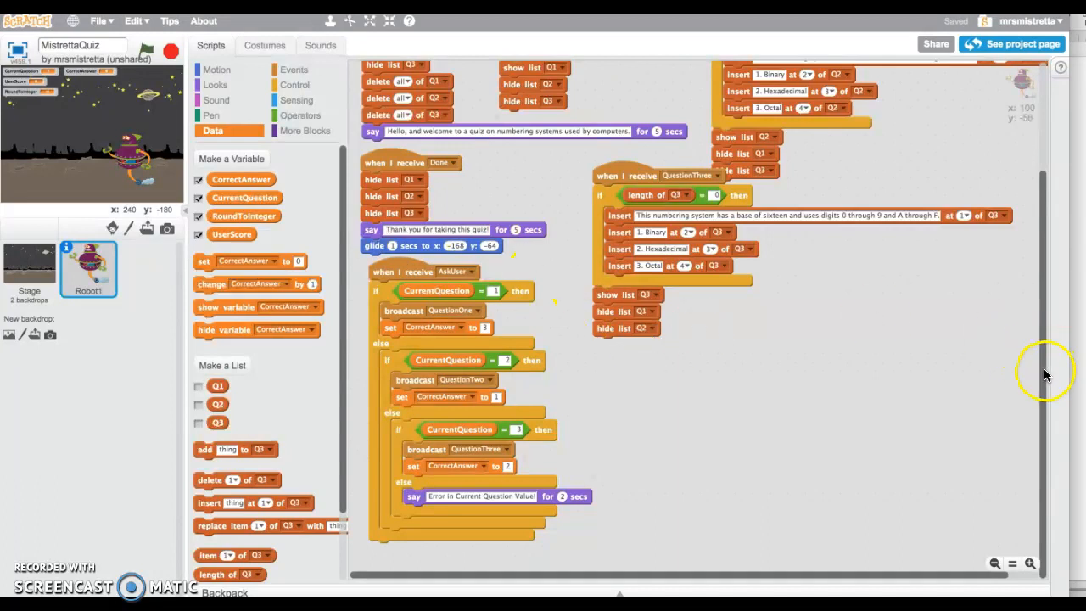
mouse_move(1045, 394)
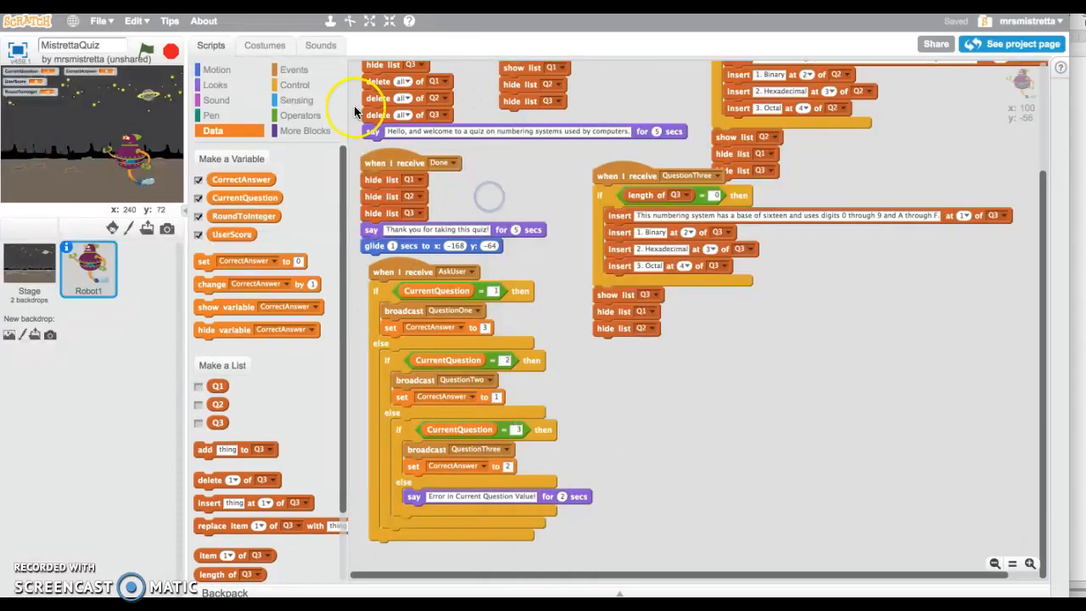
Step: Add a think block: 'Read the contents of the quiz window to view the question and three possible answers'
click(217, 70)
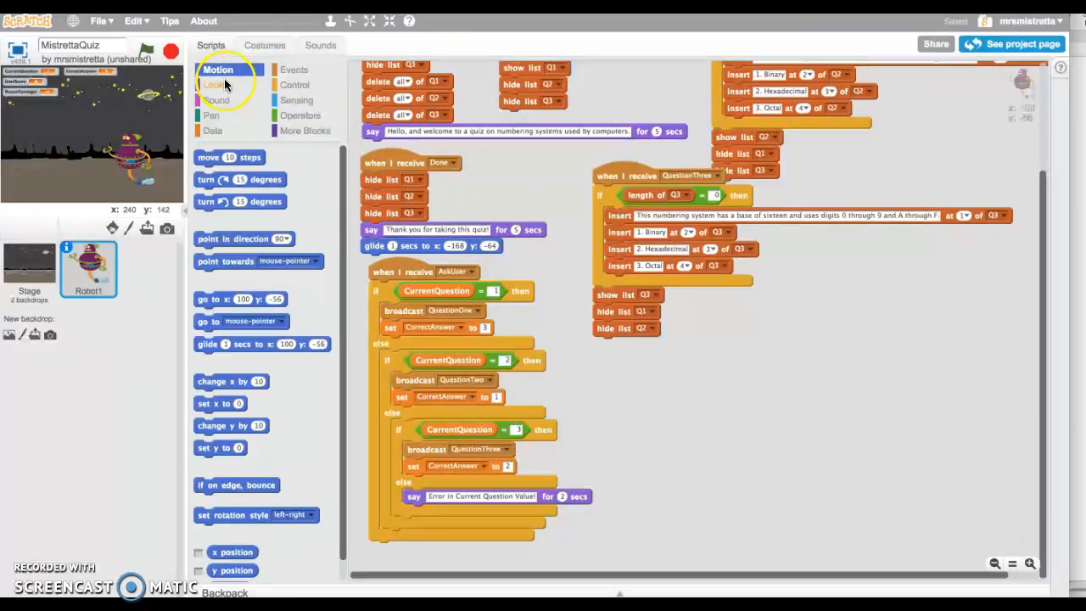
click(214, 84)
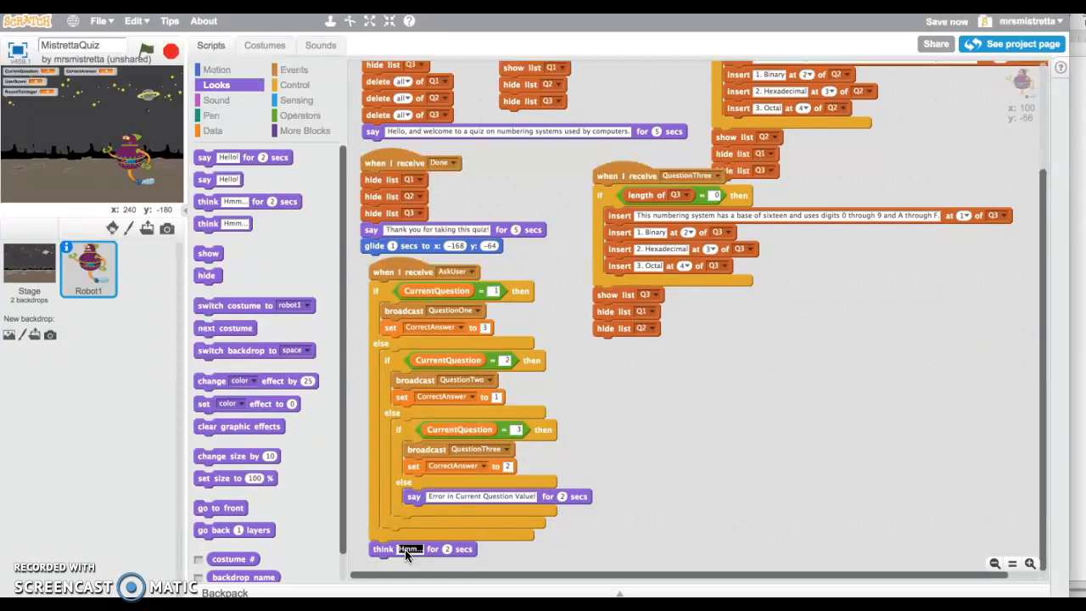
text(Read the contents of the quiz window to view the question and three possible answers)
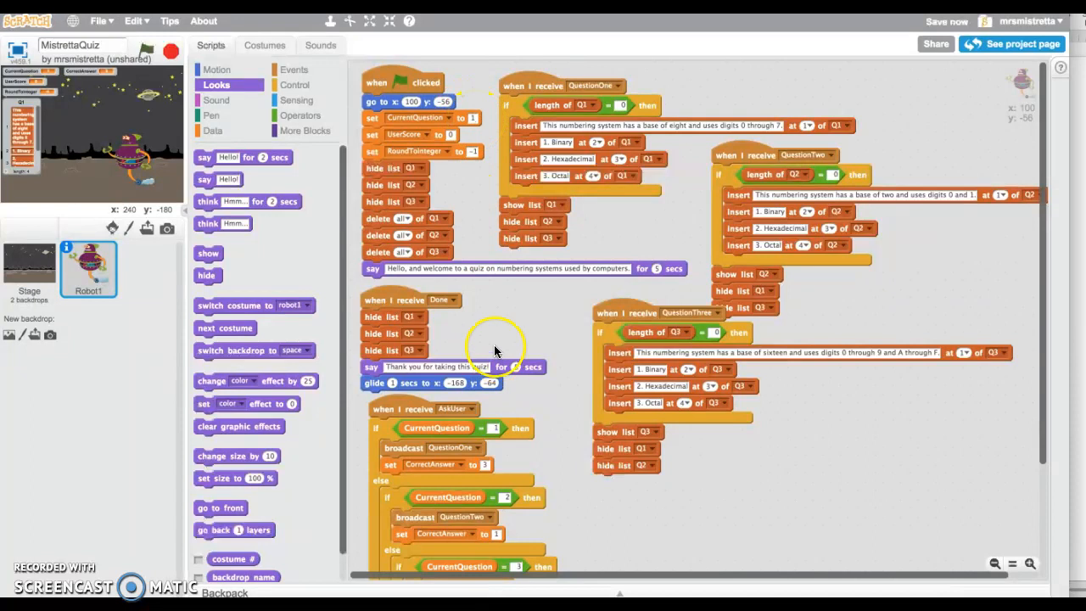
scroll(down, 3)
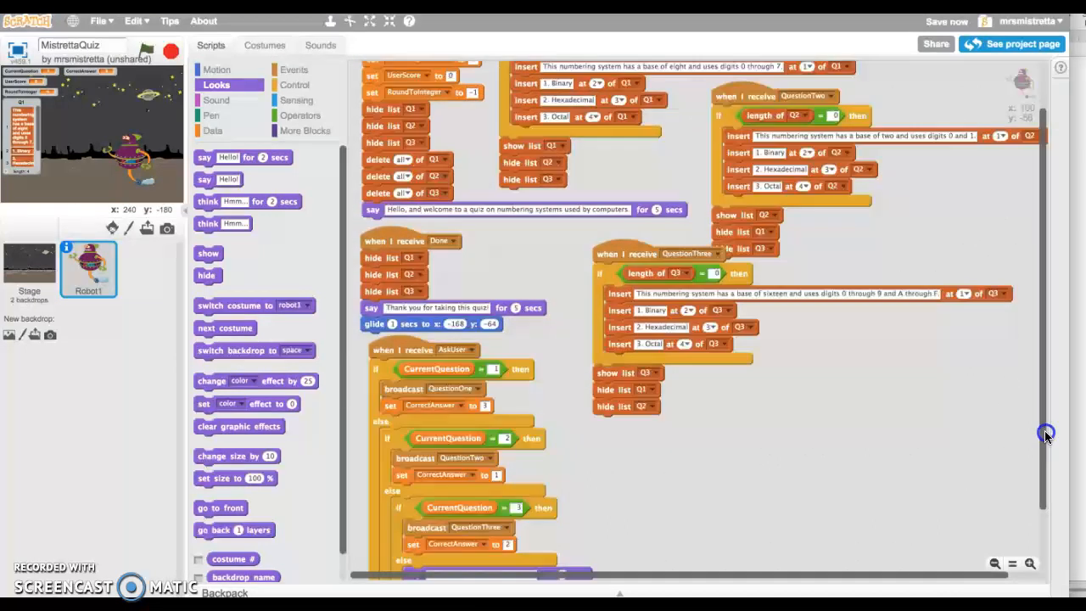
scroll(down, 3)
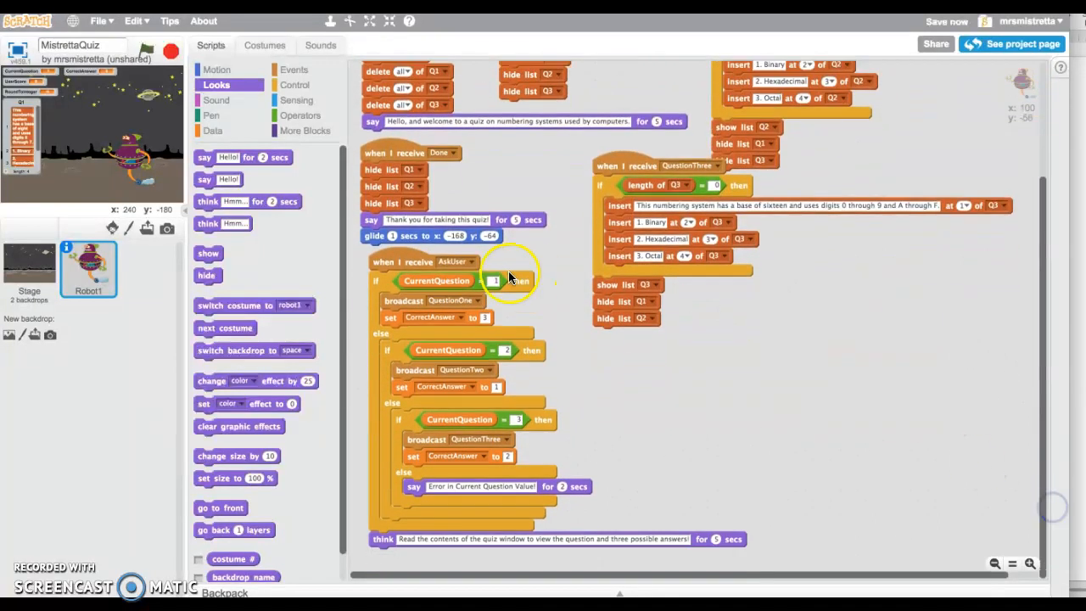
mouse_move(763, 231)
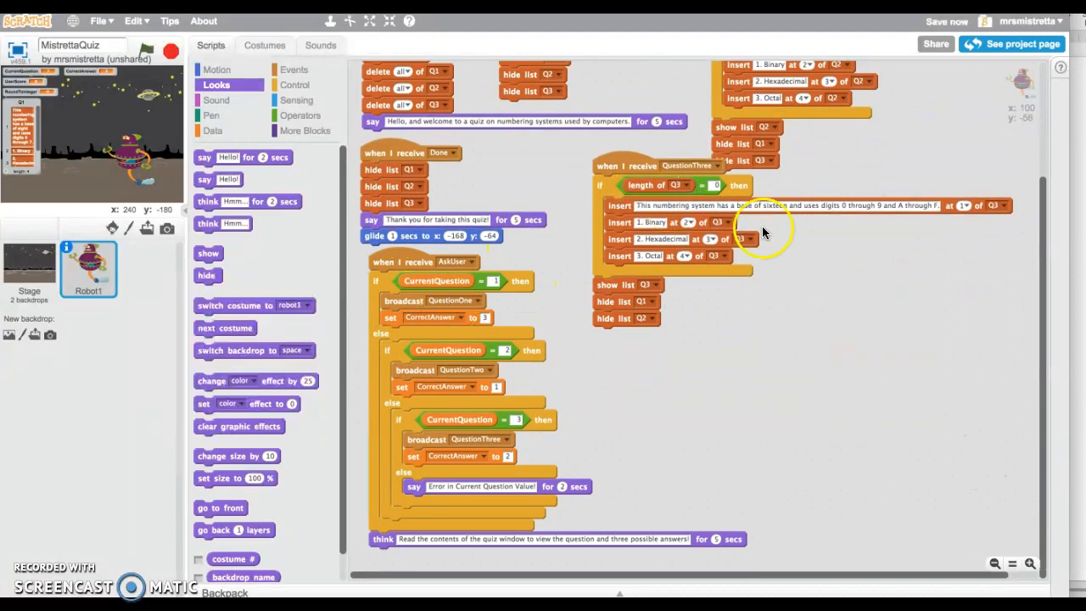
scroll(down, 3)
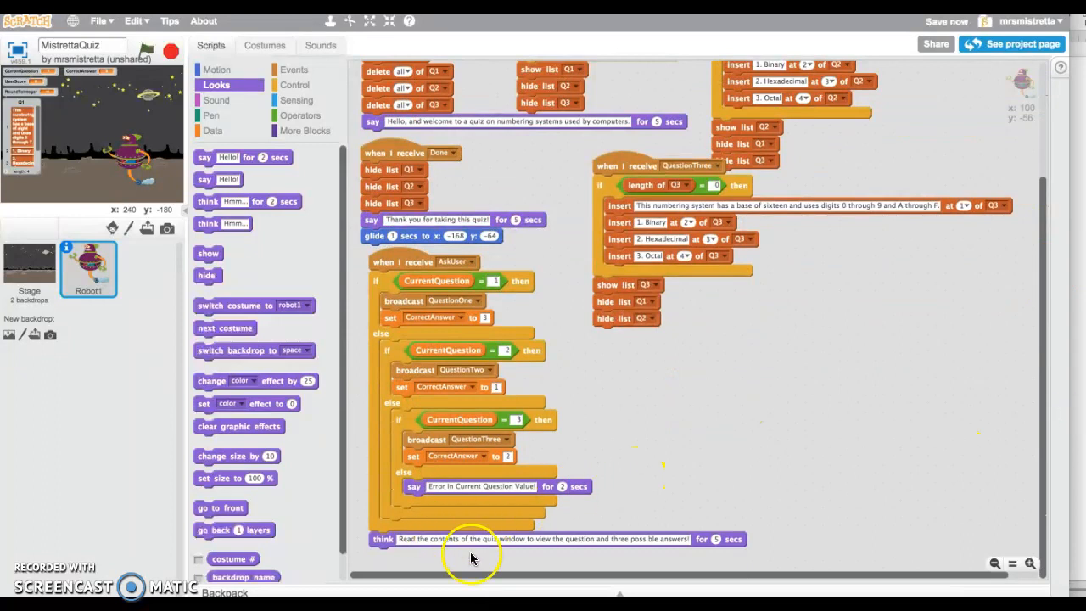
mouse_move(740, 539)
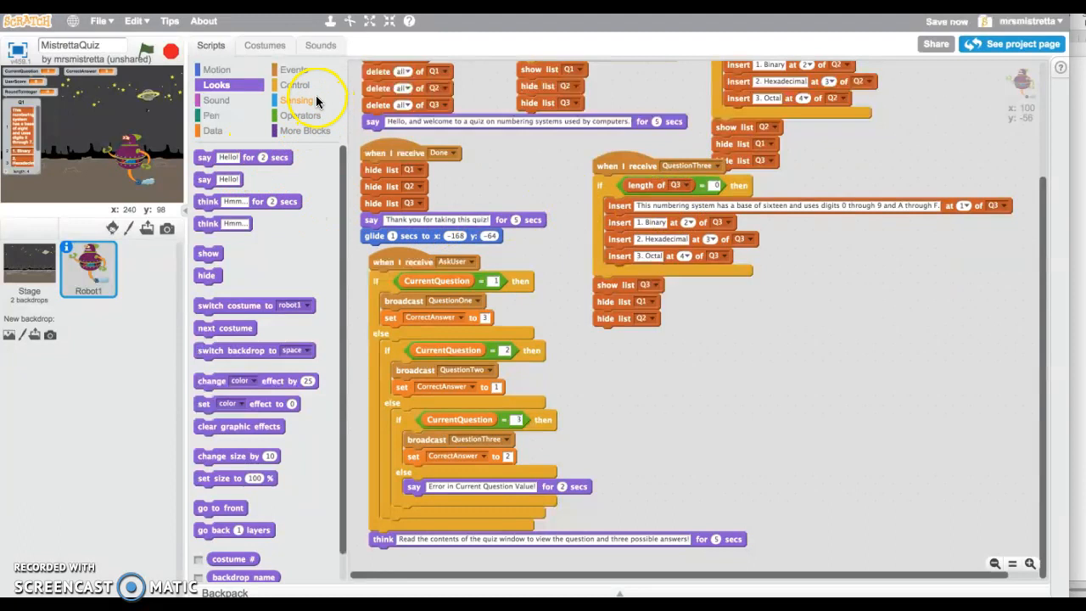
Step: Bring up the Control blocks to place a repeat-until loop under the think block
click(296, 84)
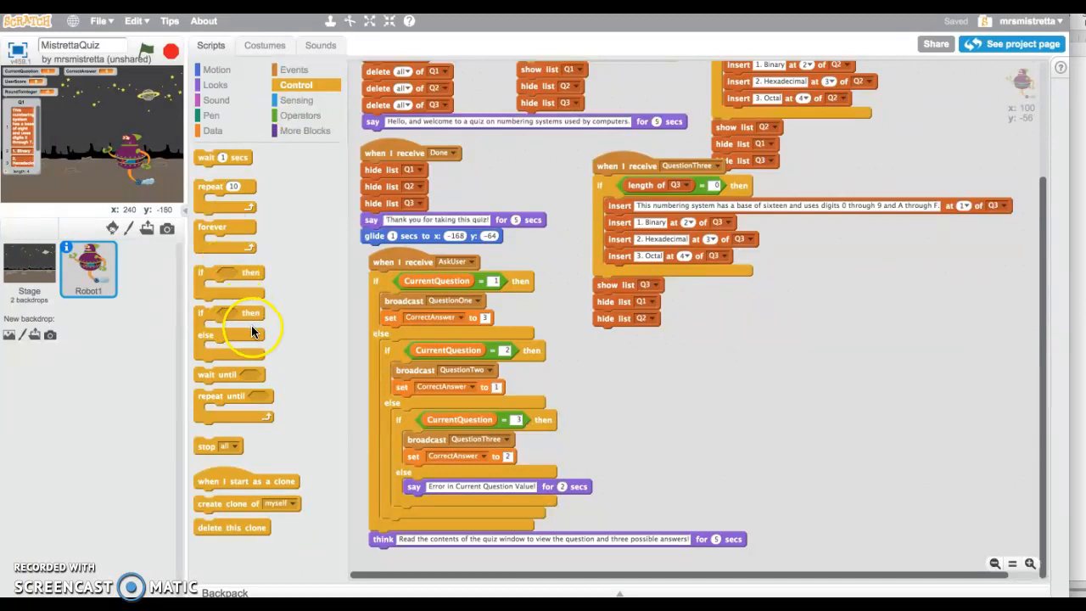
mouse_move(235, 333)
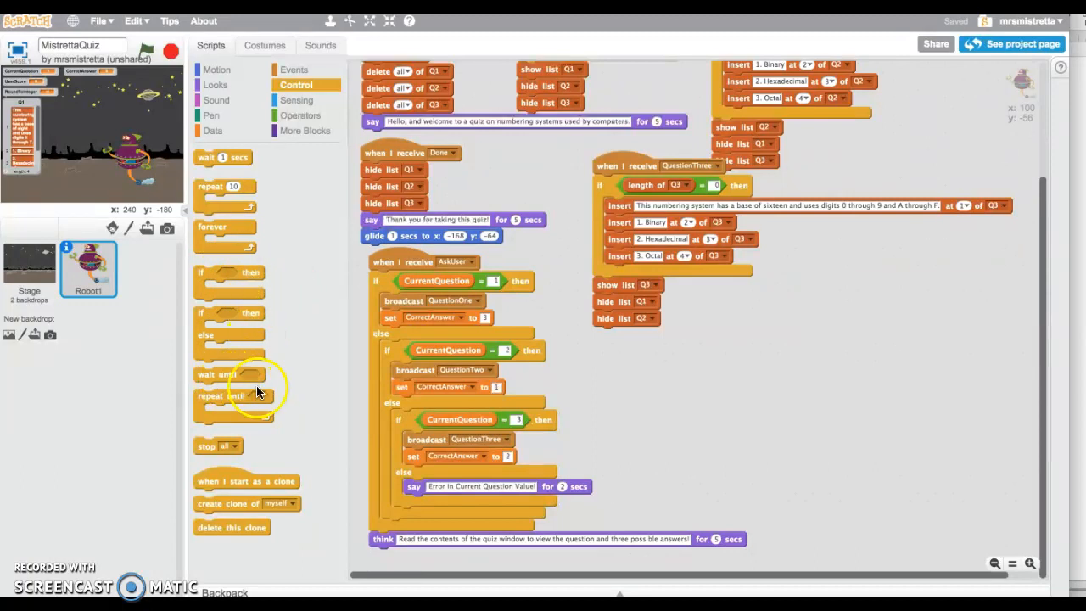
mouse_move(203, 396)
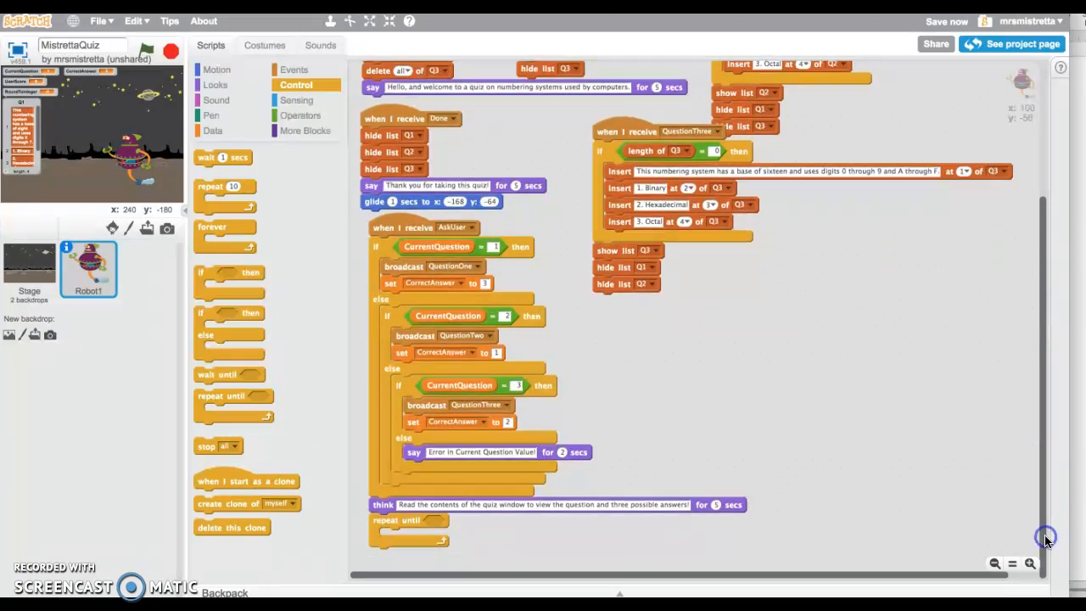
mouse_move(840, 363)
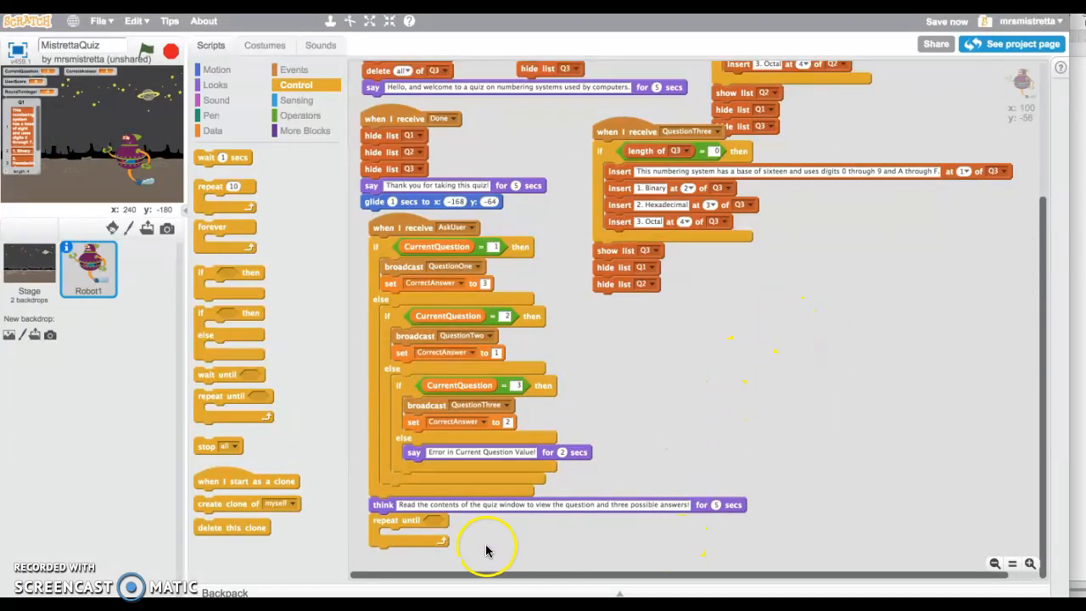
mouse_move(217, 114)
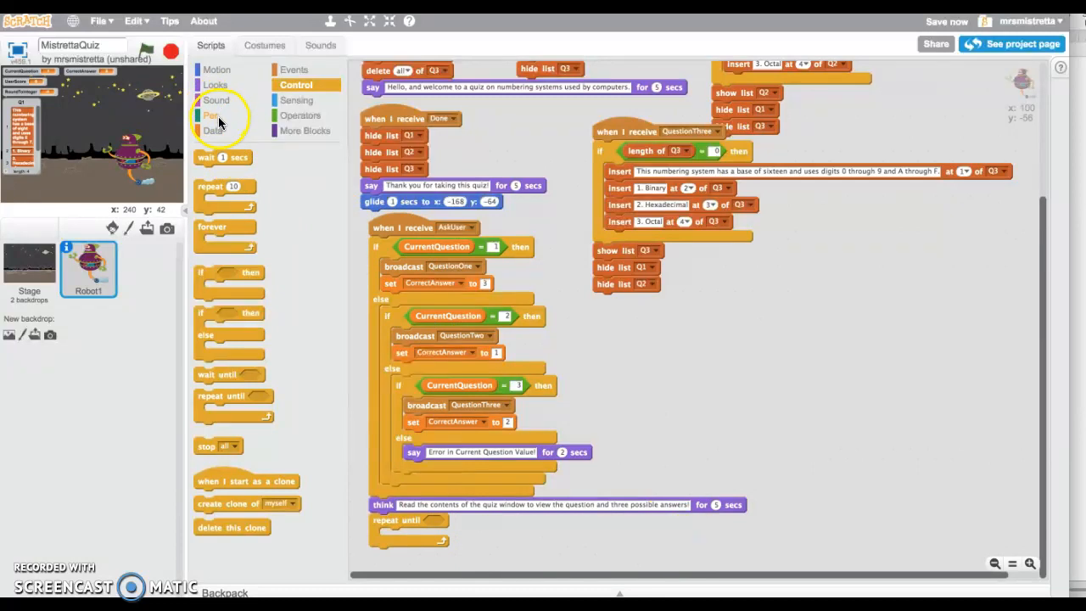
Step: Add an ask block in the loop: 'Enter a 1, 2, or 3 to answer the question in the quiz window.'
click(217, 69)
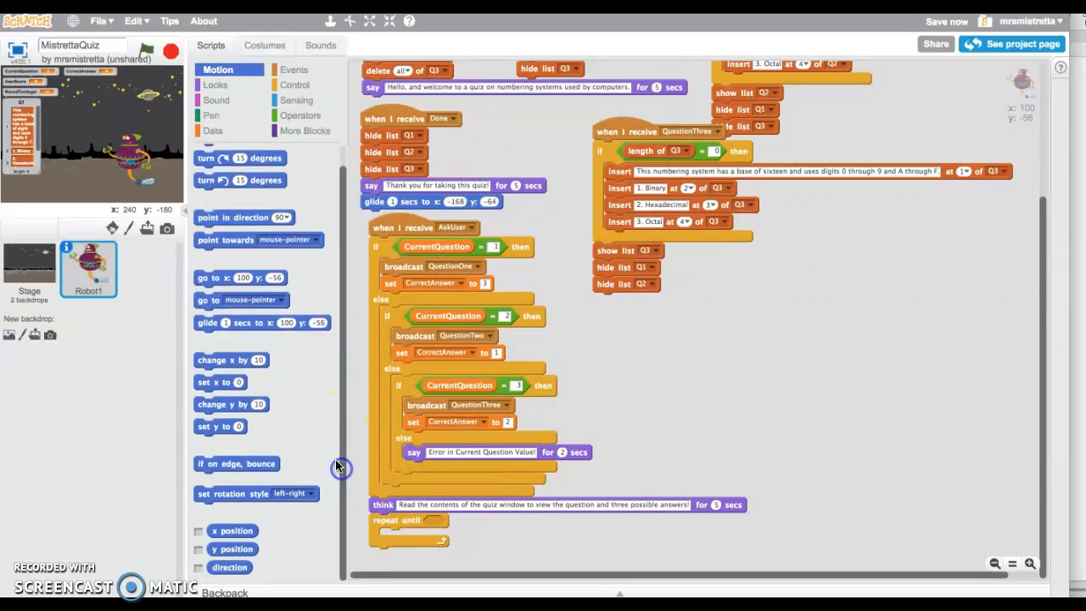
click(296, 100)
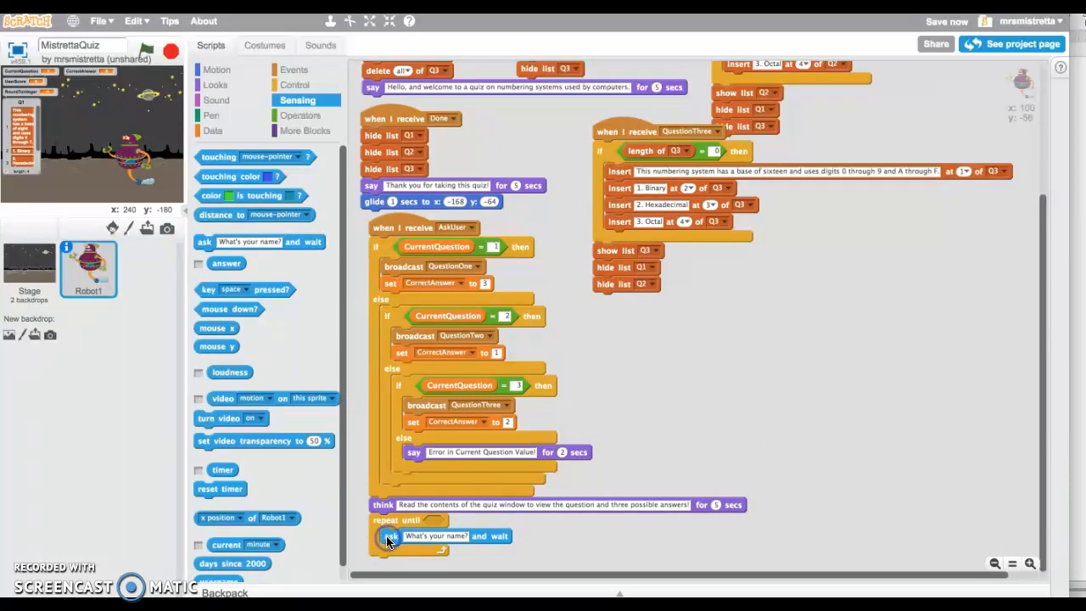
mouse_move(536, 528)
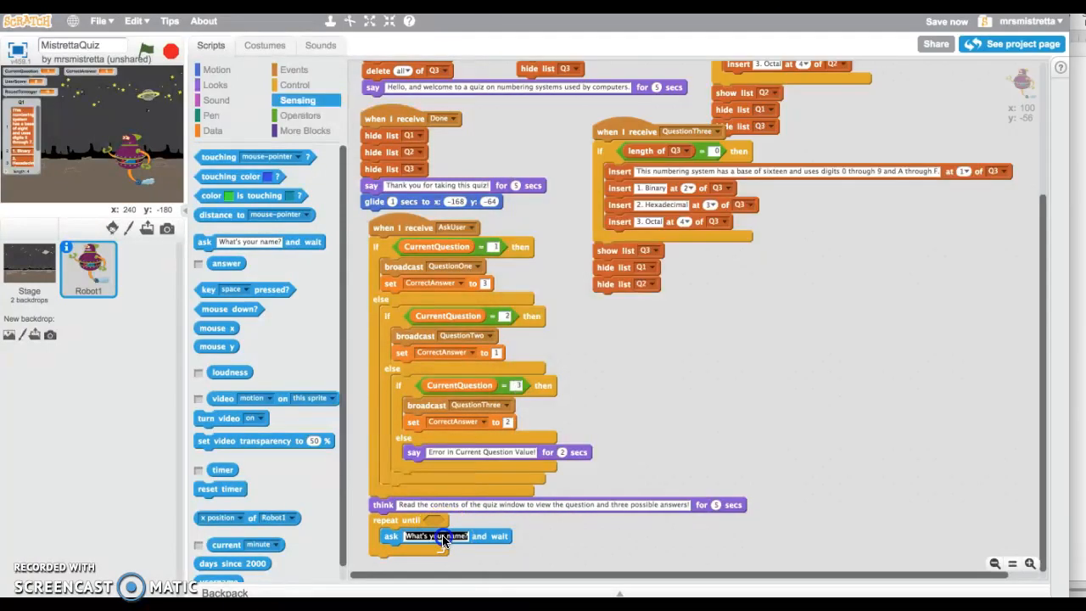
text(Enter a 1, 2, or 3 to answer the question in the quiz window.)
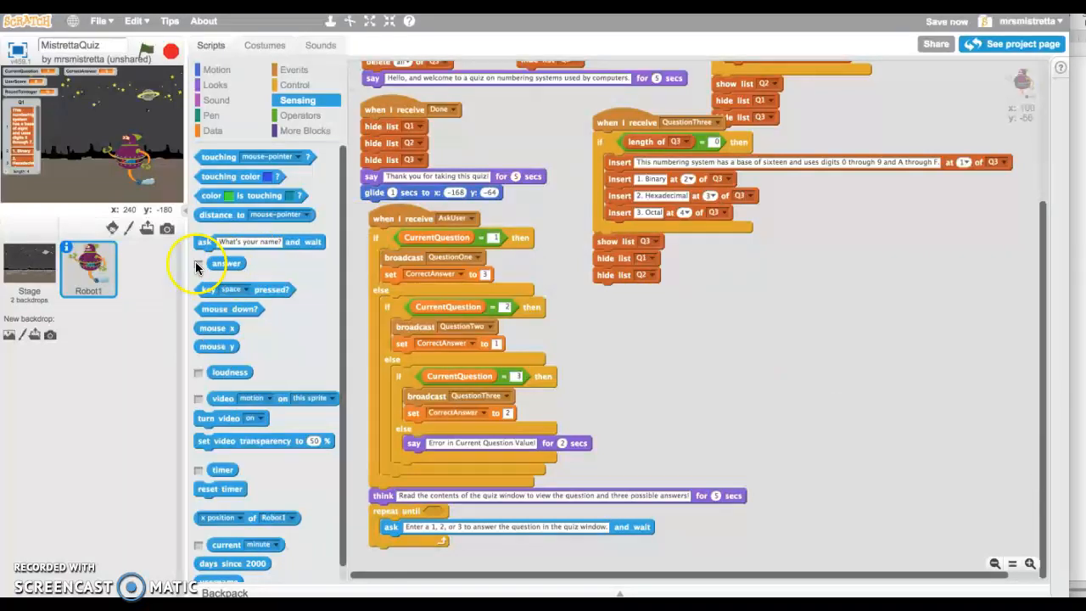
Step: Tick the 'answer' reporter to show its monitor on stage, then review the scripts
click(198, 264)
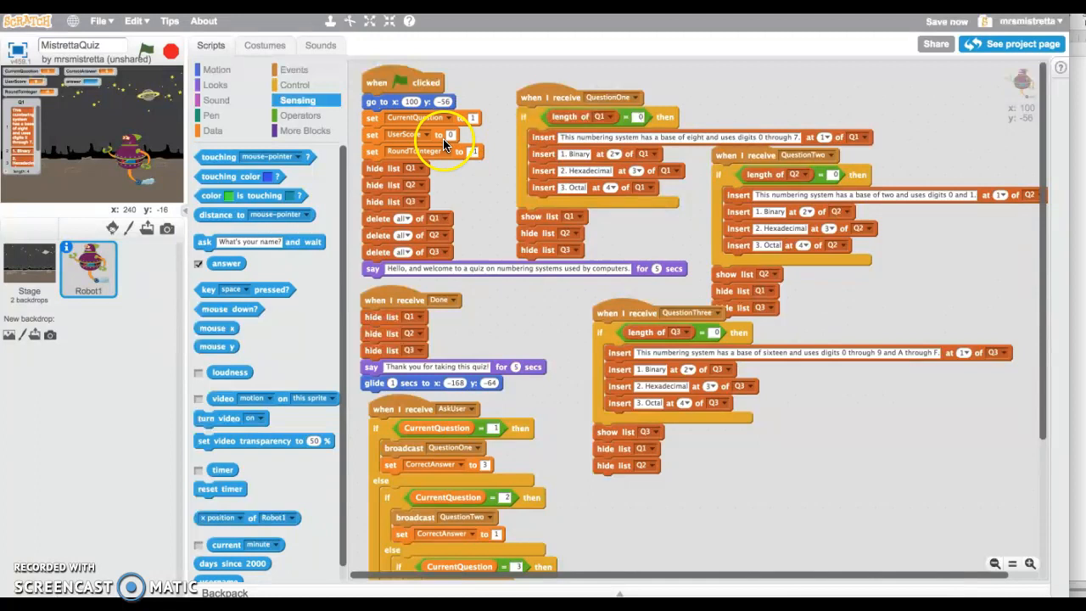
scroll(down, 3)
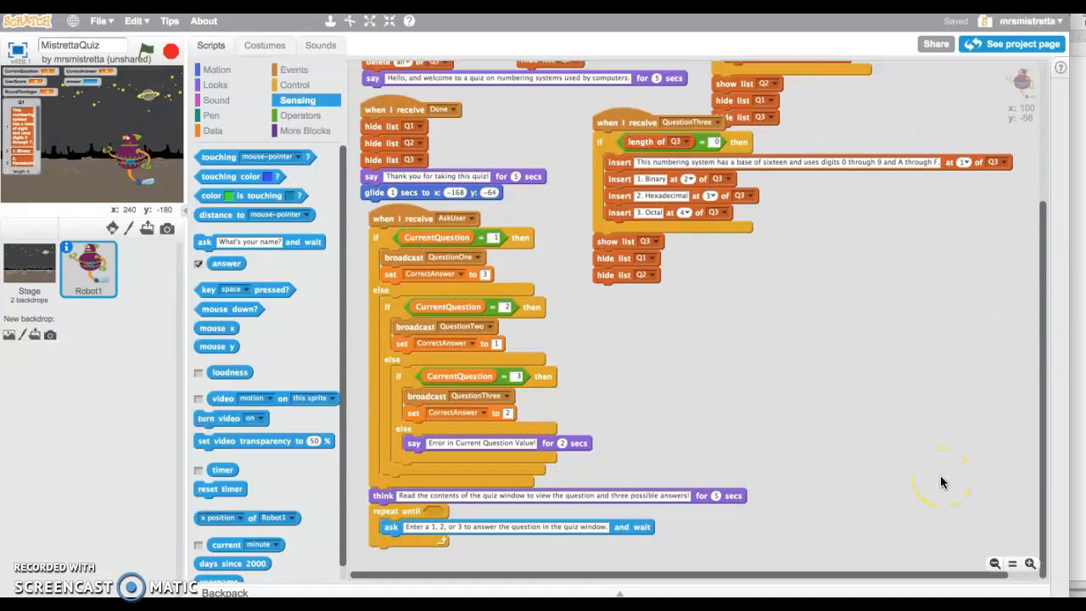
mouse_move(787, 500)
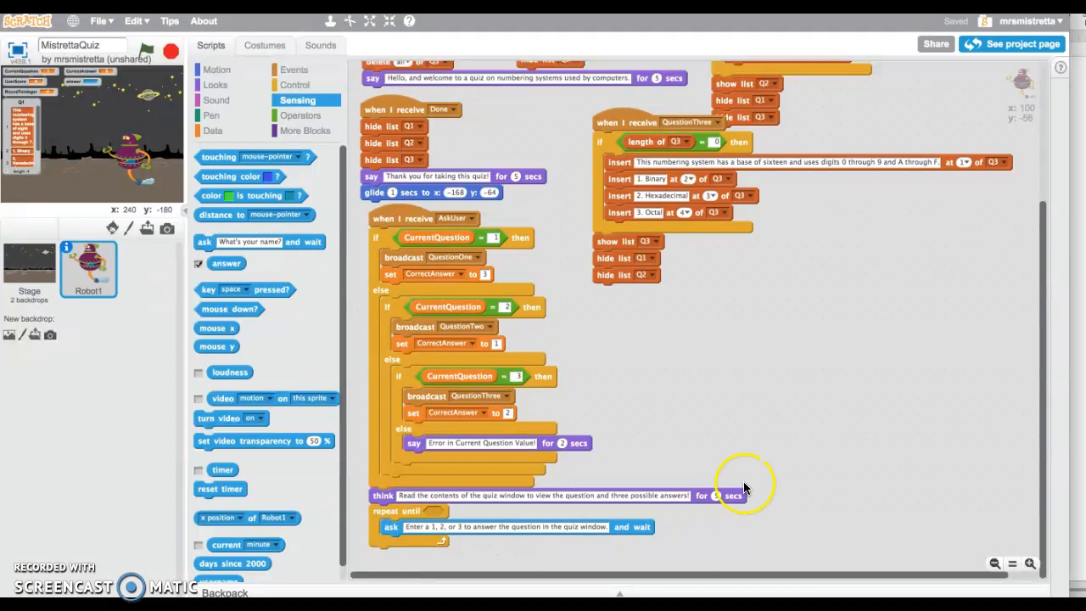
click(212, 130)
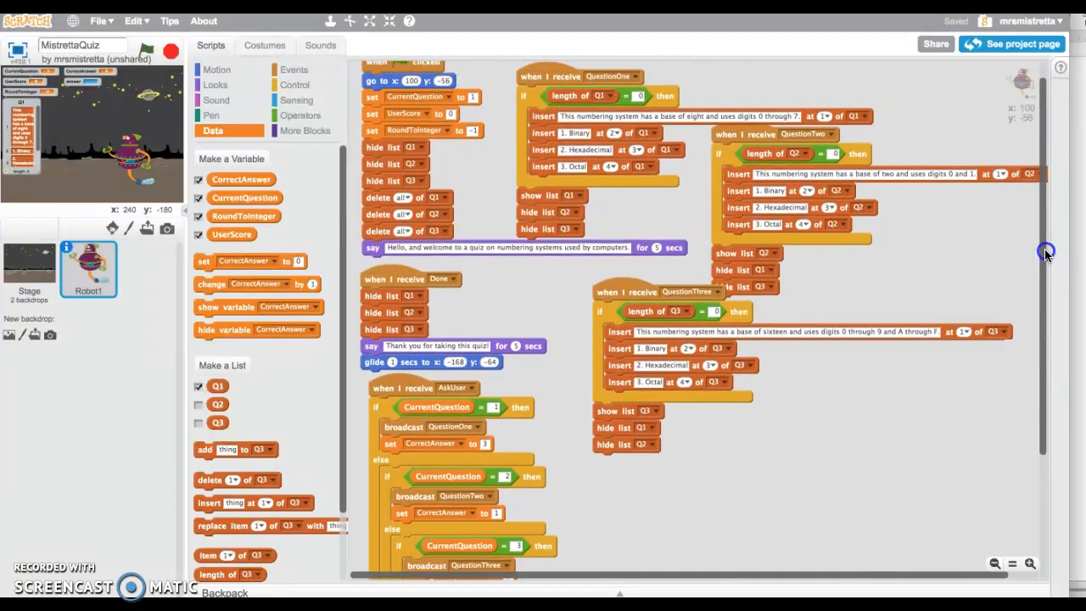
Step: Add a set block after the ask, targeting RoundToInteger with value 0
scroll(down, 3)
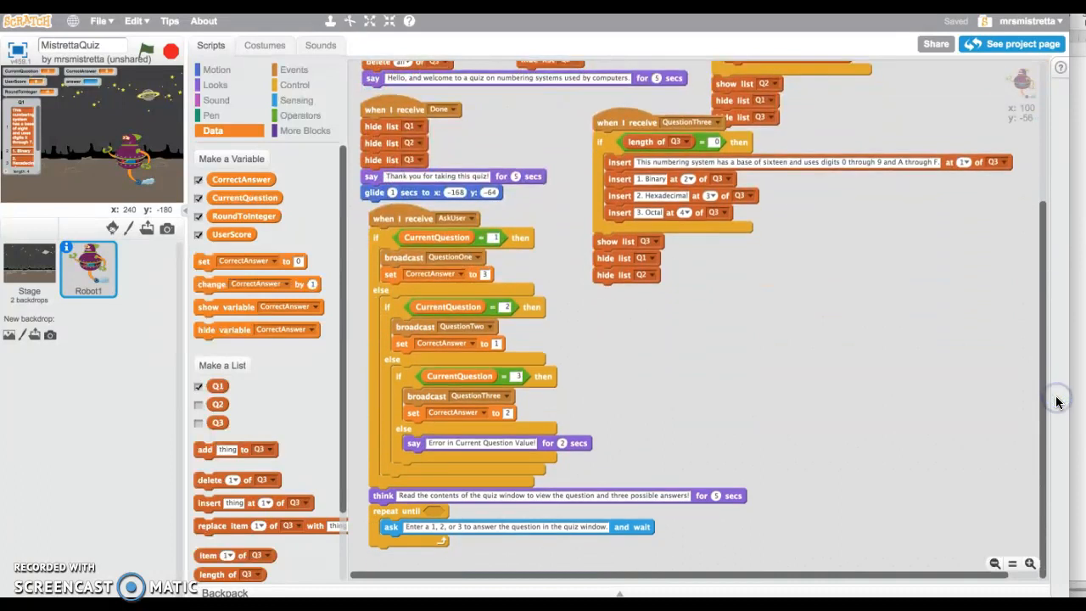
mouse_move(901, 463)
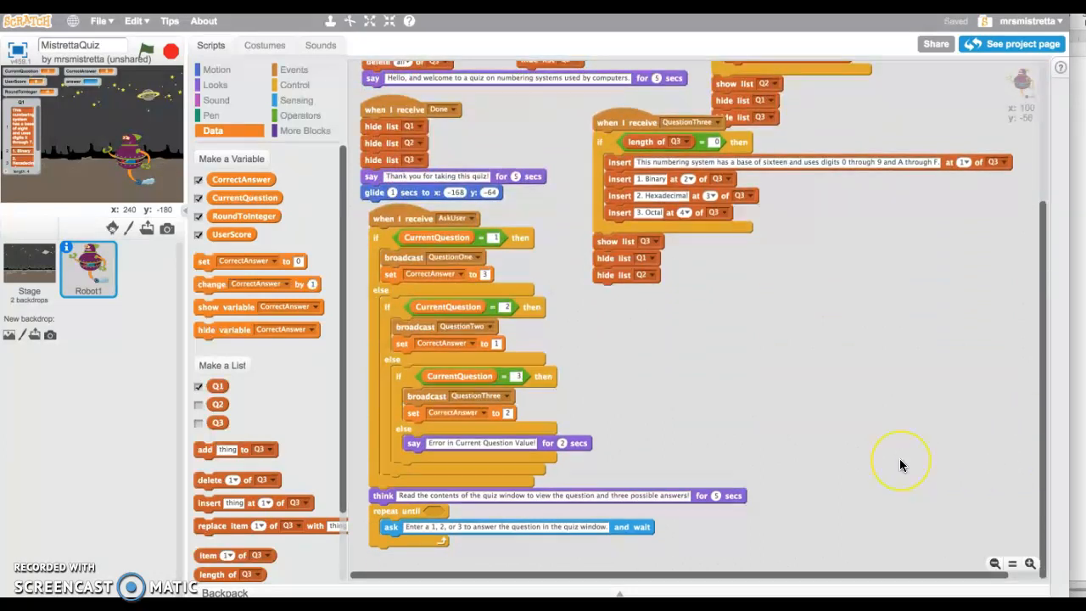
mouse_move(913, 390)
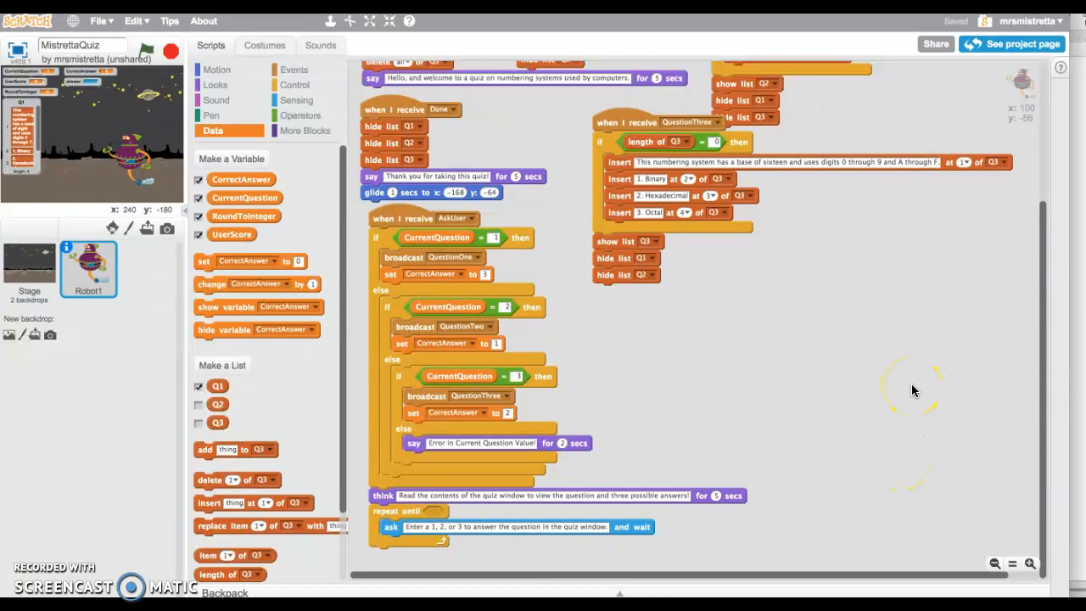
mouse_move(769, 379)
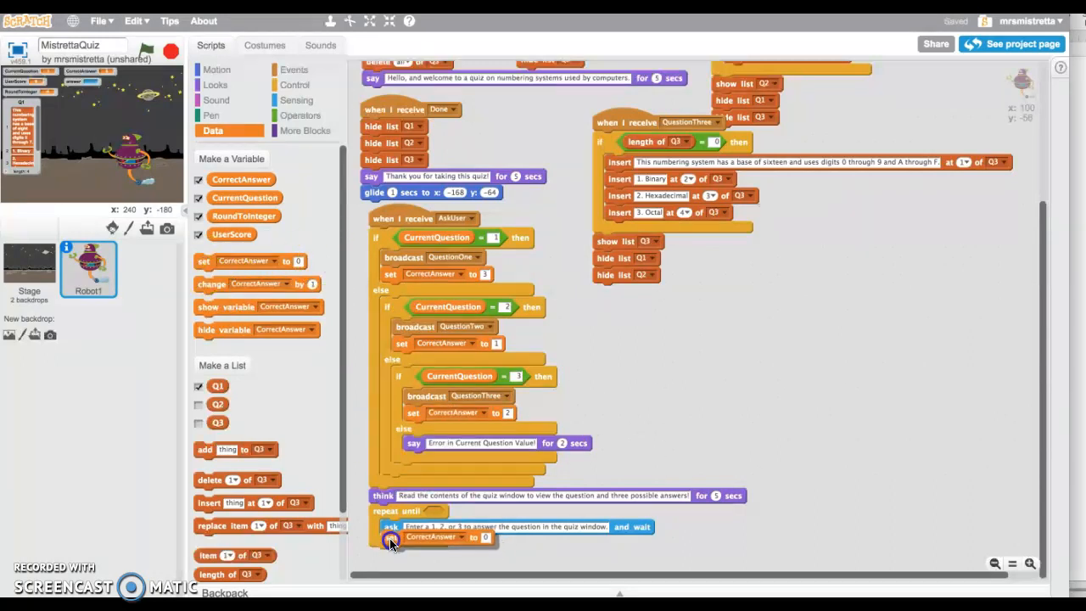
click(450, 543)
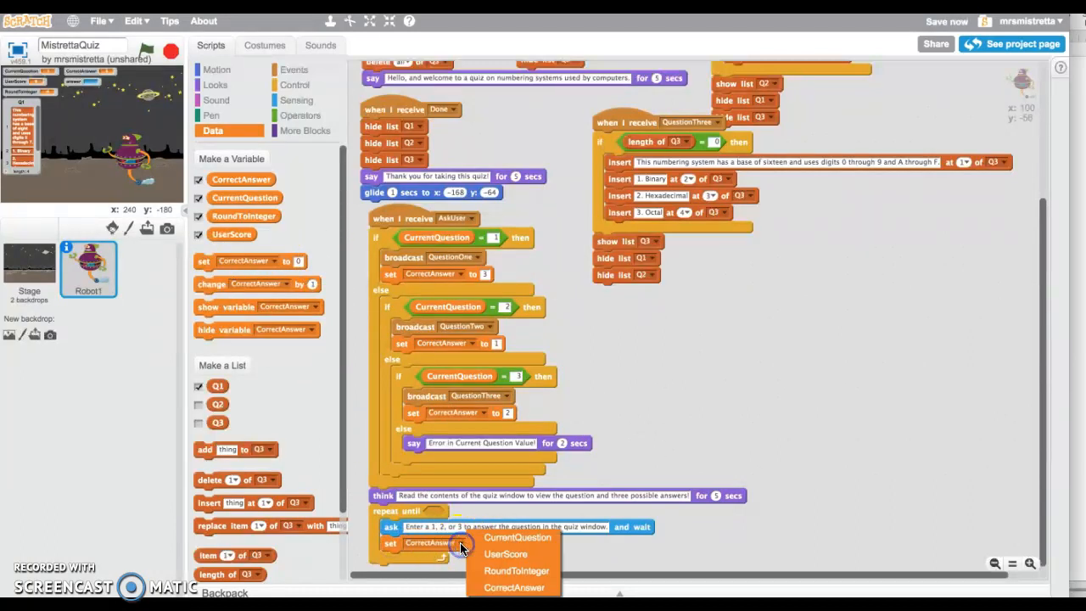
click(510, 570)
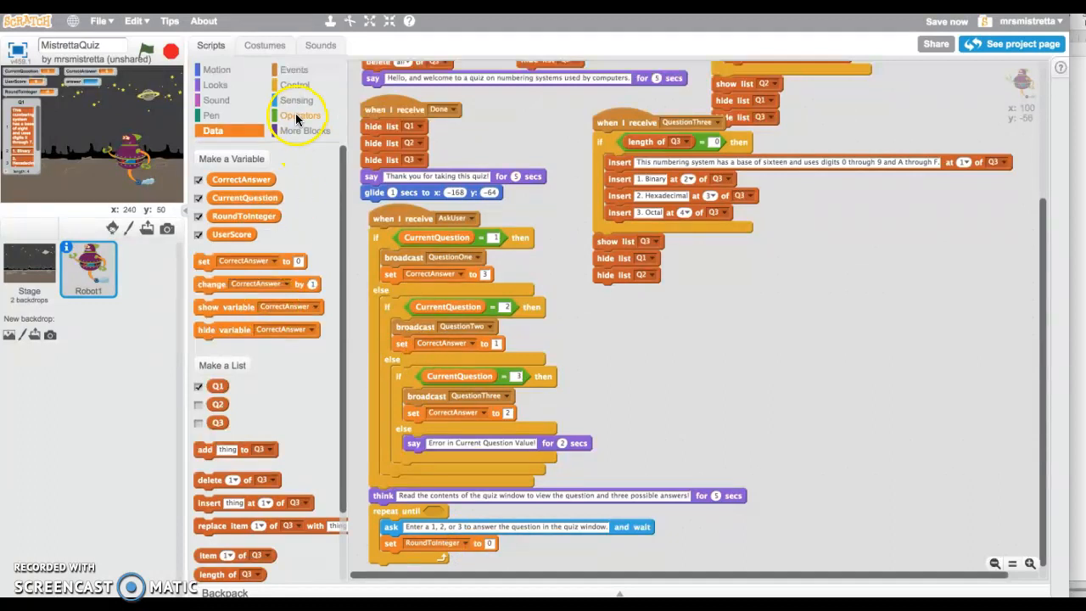
Step: Put a round block holding the Sensing 'answer' reporter into the set block's value
click(299, 115)
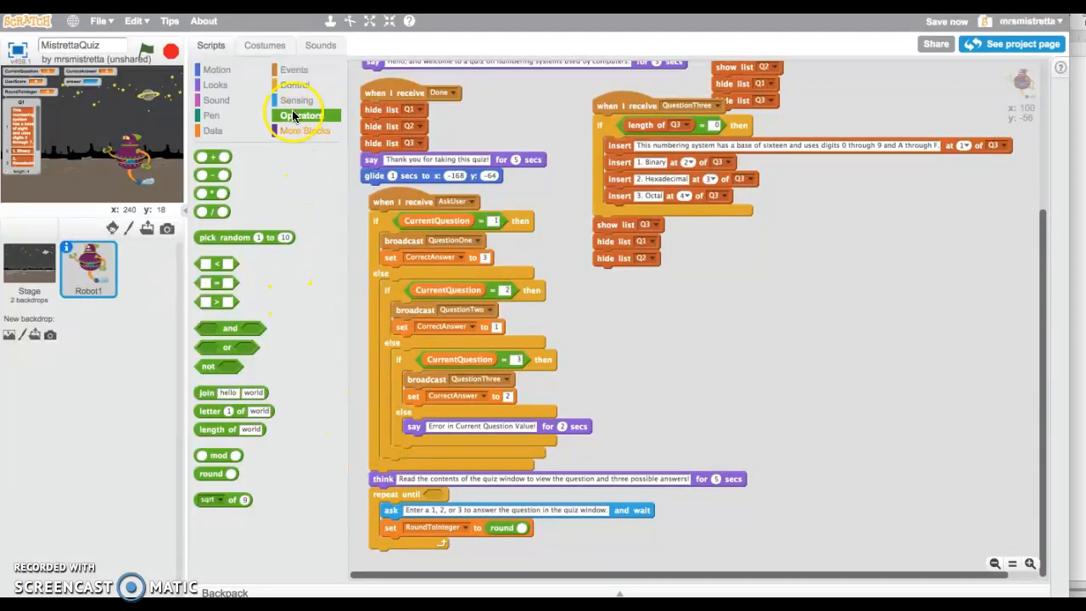
click(296, 99)
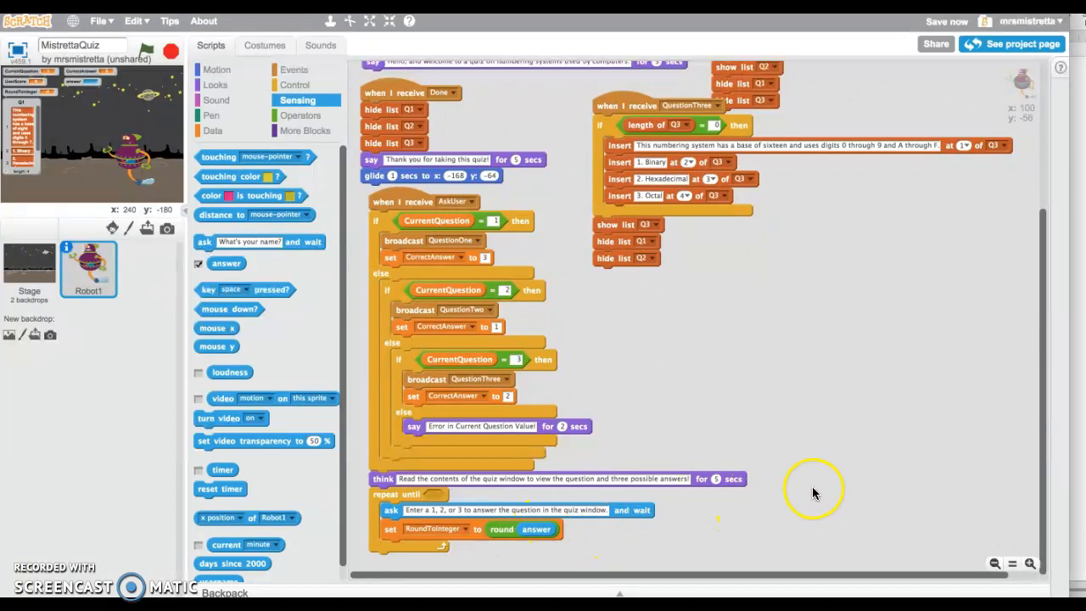
mouse_move(939, 379)
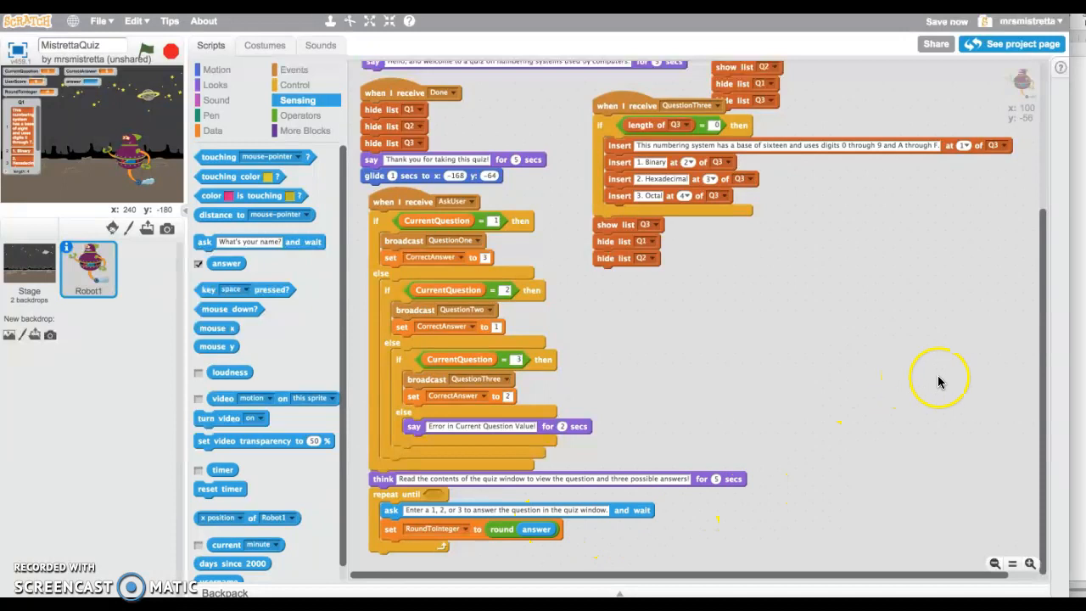
mouse_move(417, 510)
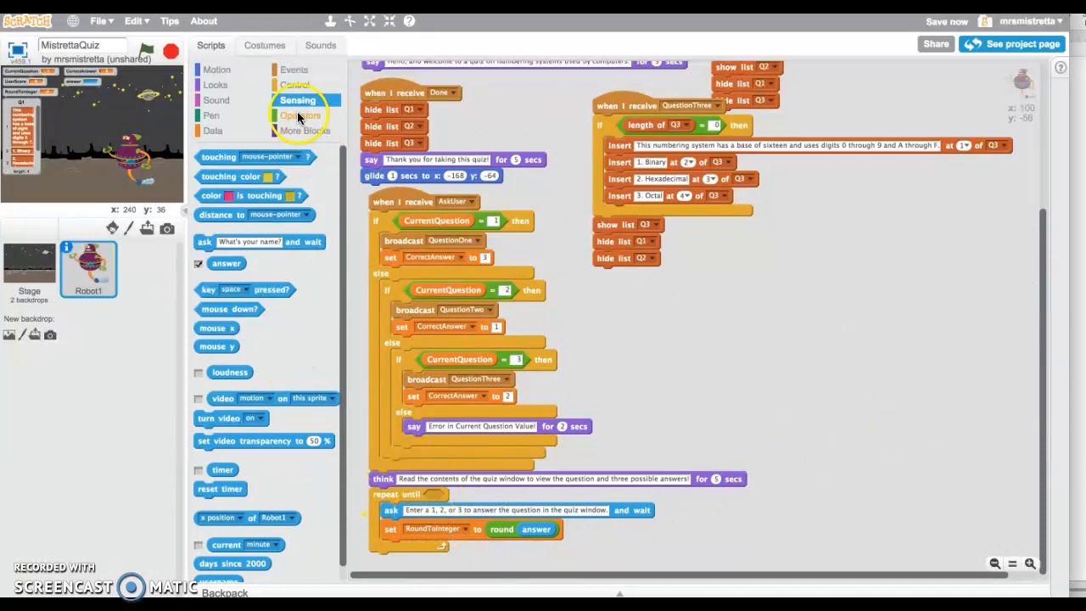
mouse_move(296, 119)
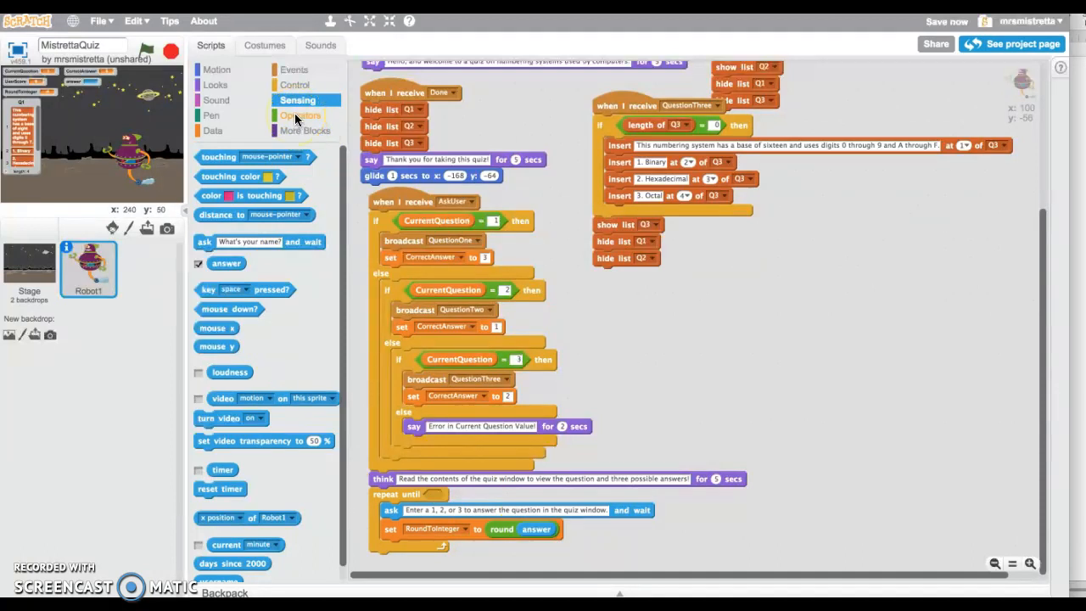
Step: Drop an 'and' block with two empty comparison blocks into the repeat-until slot
click(301, 115)
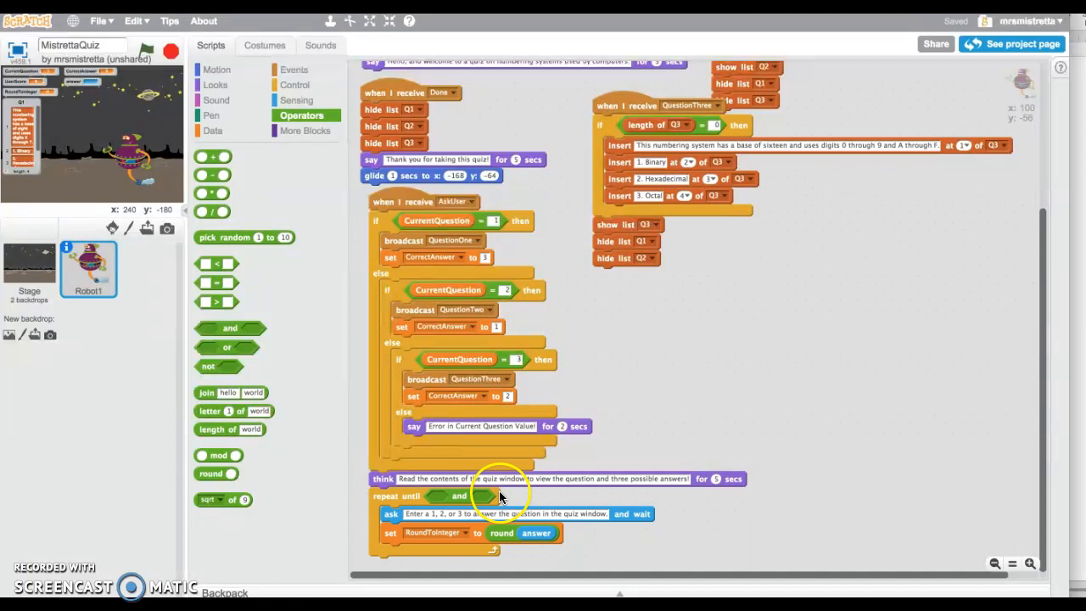
mouse_move(433, 500)
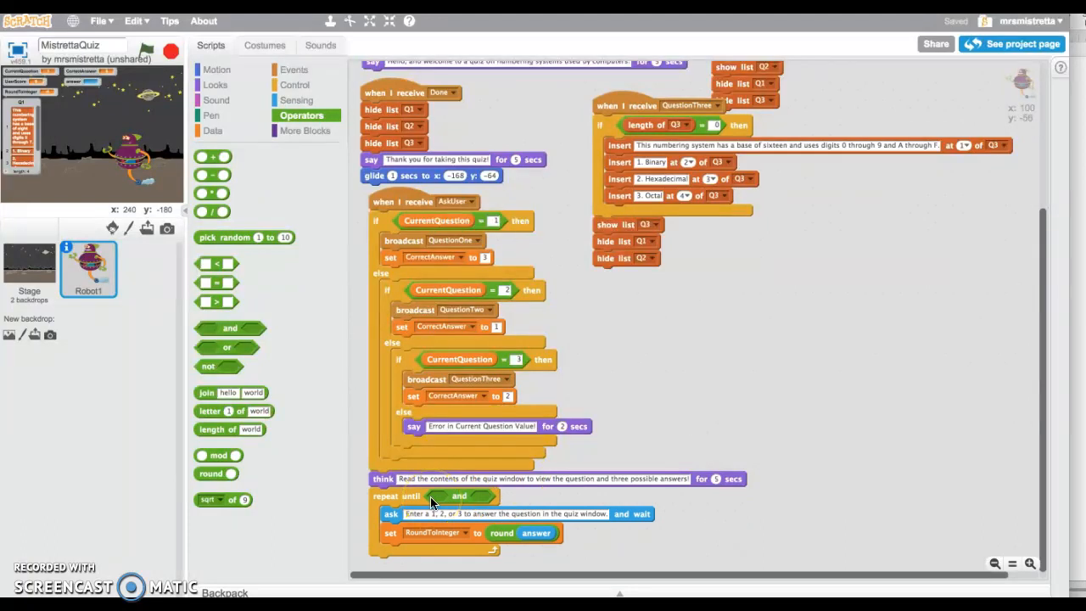
click(212, 131)
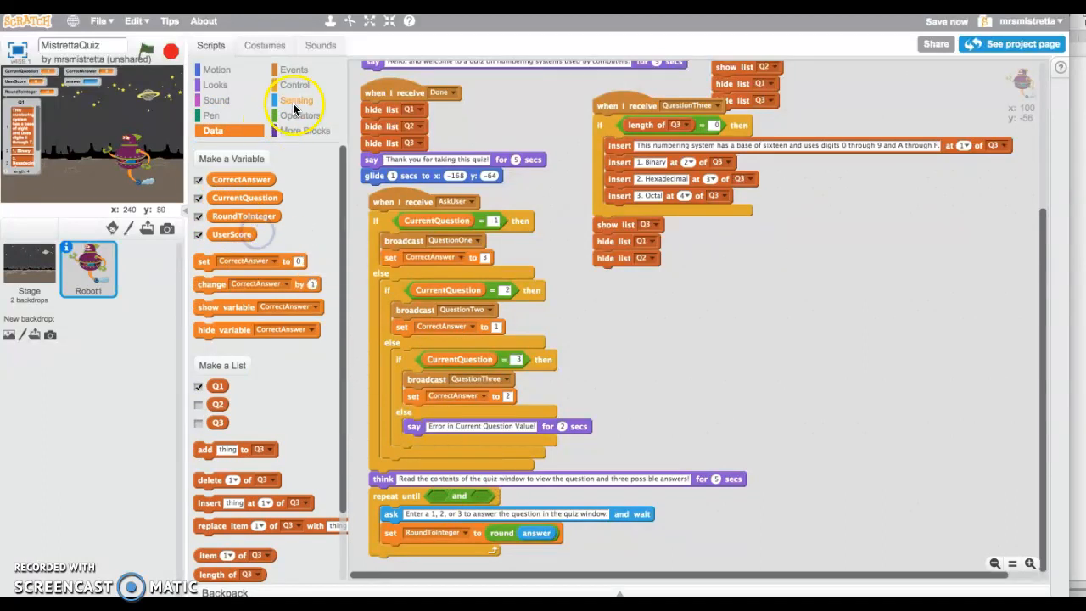
click(301, 115)
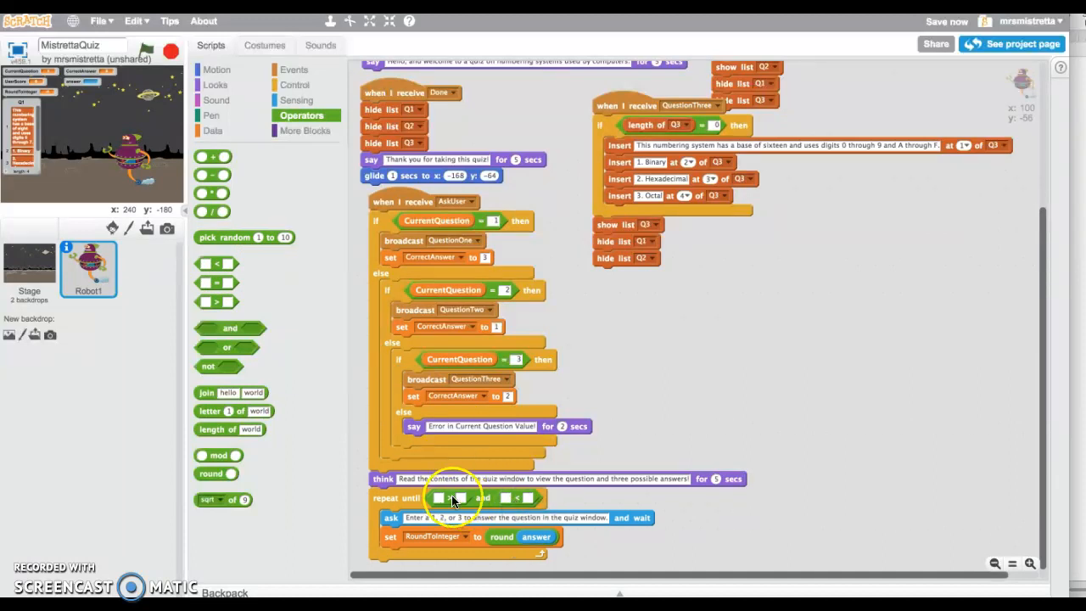
Step: Fill the comparisons with RoundToInteger > 0 and RoundToInteger < 4
click(213, 130)
text(0)
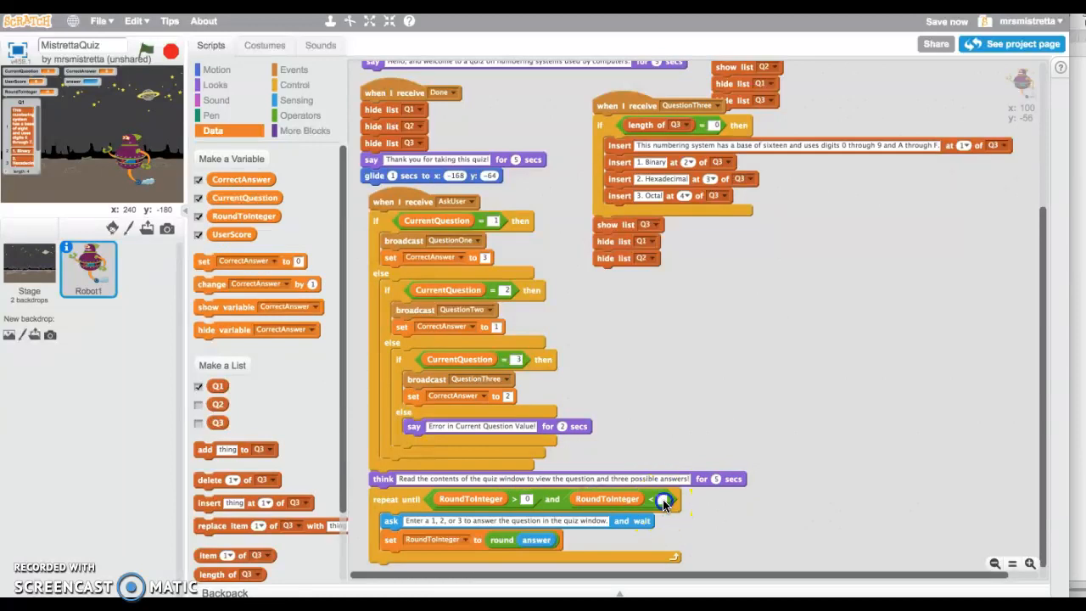
click(661, 498)
text(4)
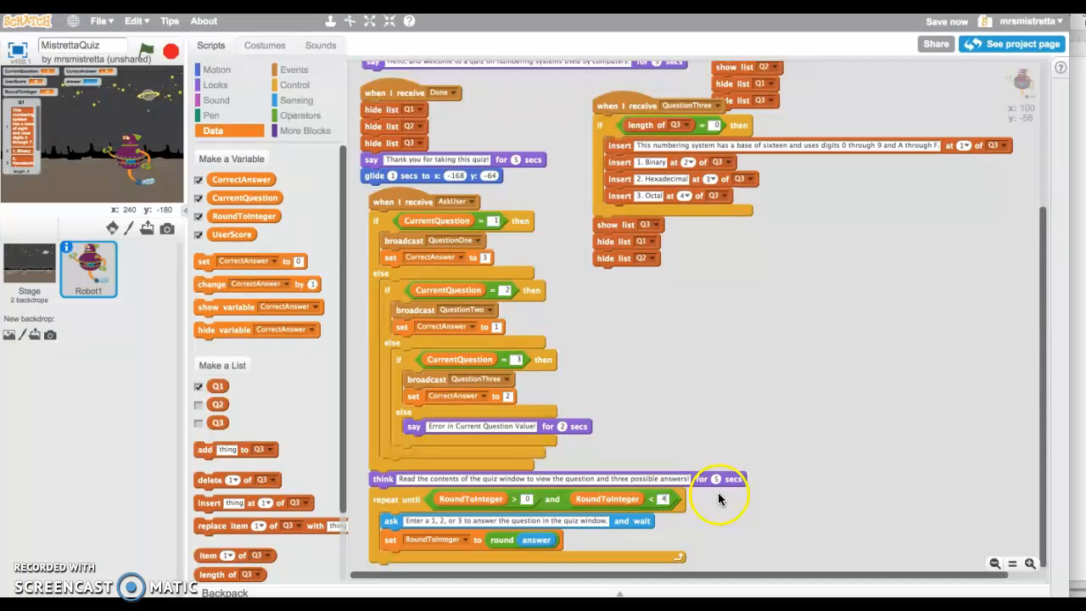
mouse_move(735, 245)
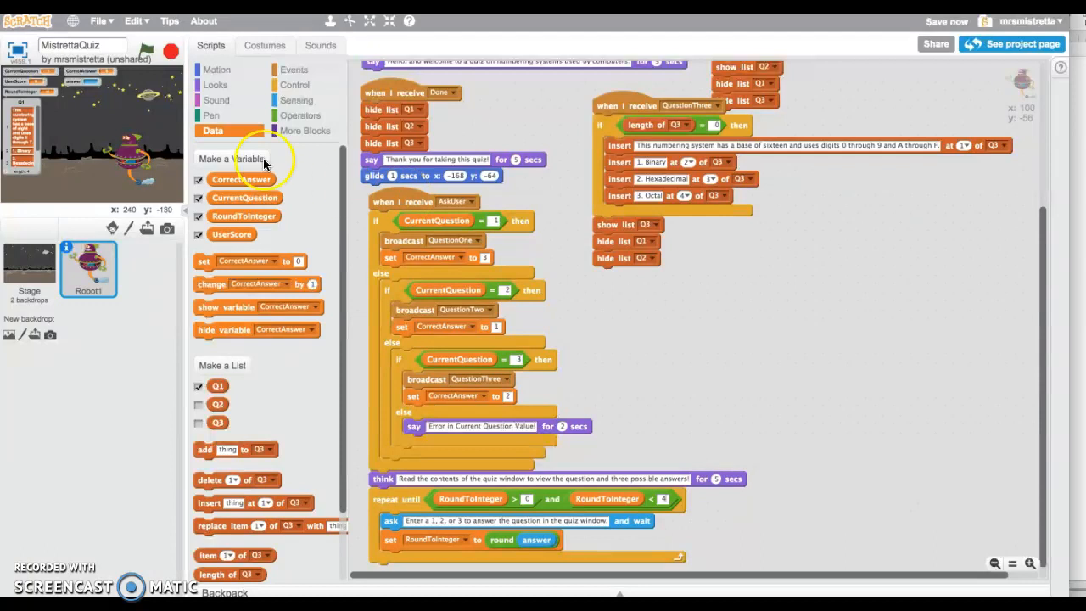
Step: Turn off small stage mode and run the quiz with the green flag
click(137, 20)
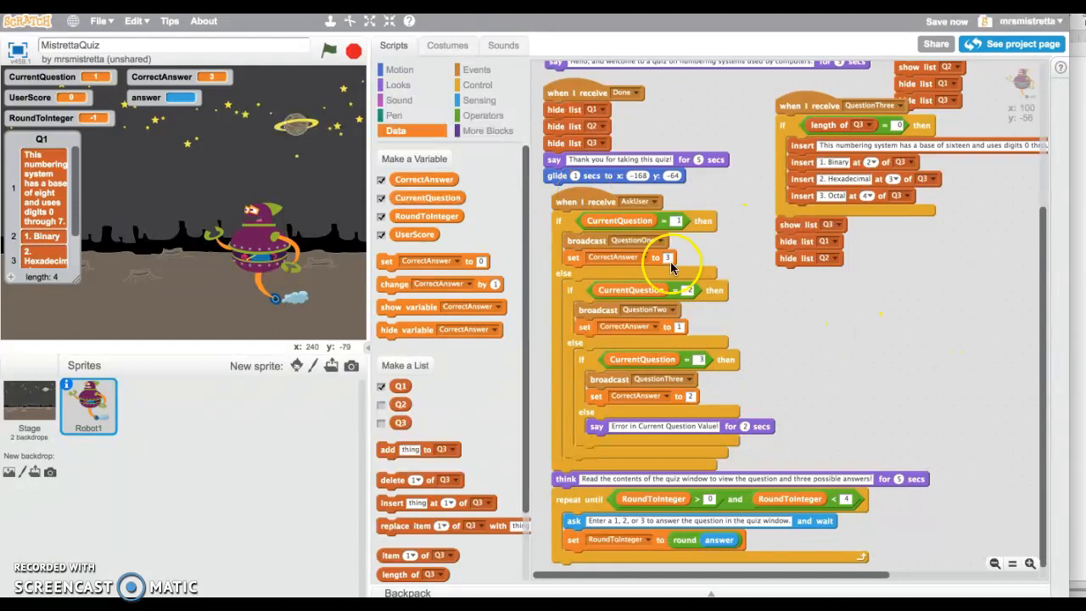
click(327, 49)
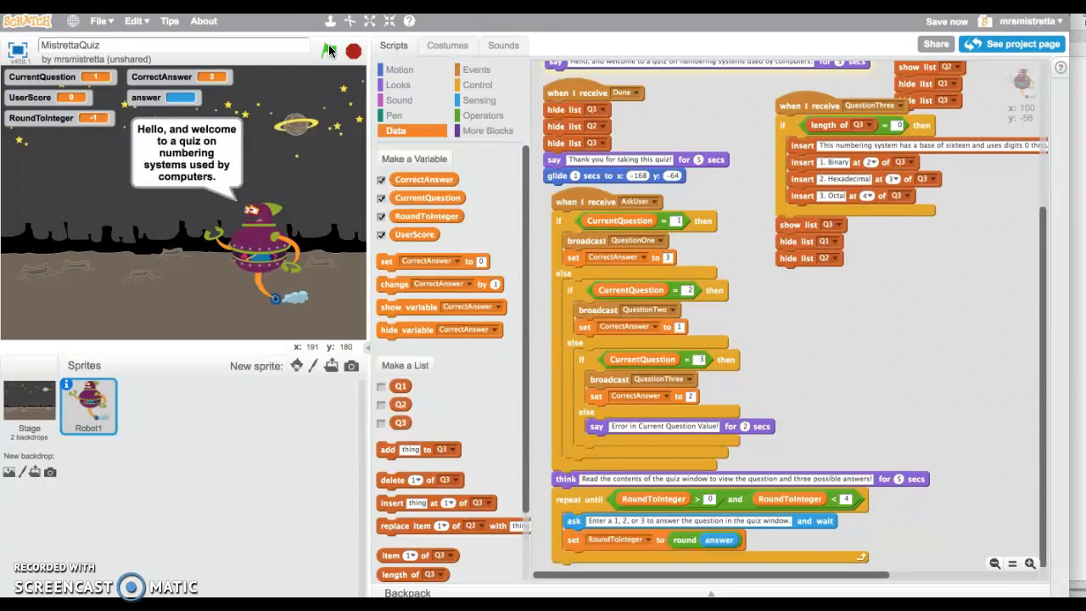
click(329, 51)
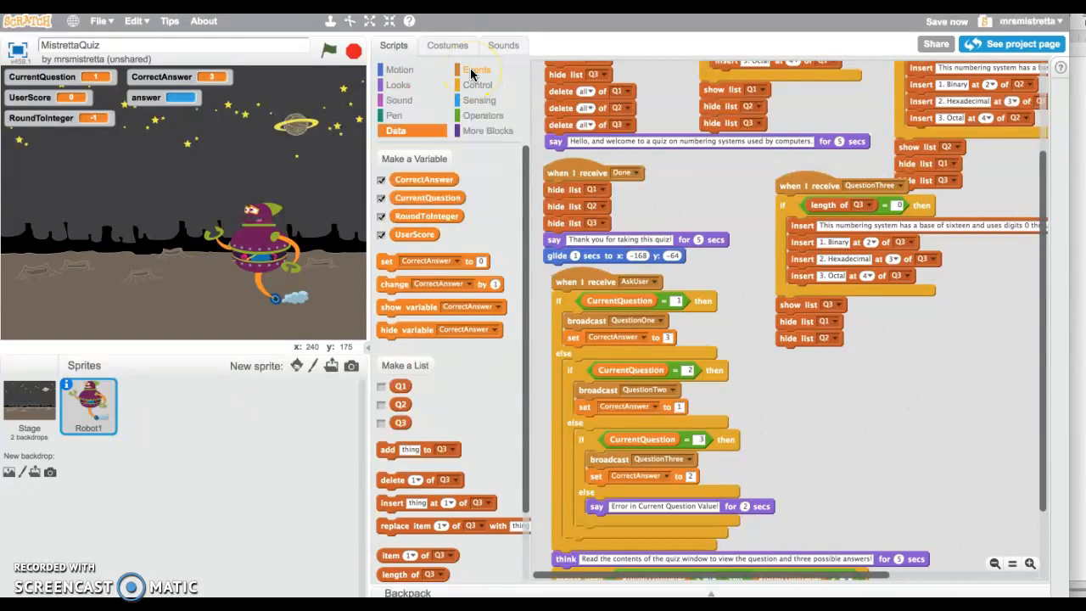
Step: Add 'broadcast AskUser' under the 'say Hello…' greeting and rerun the quiz
click(477, 70)
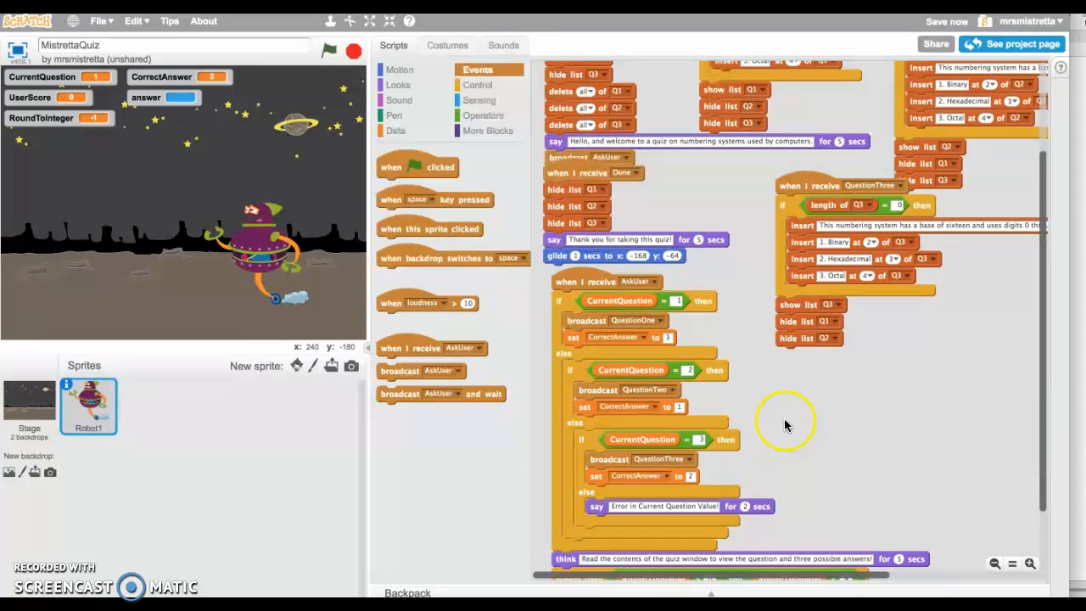
scroll(down, 3)
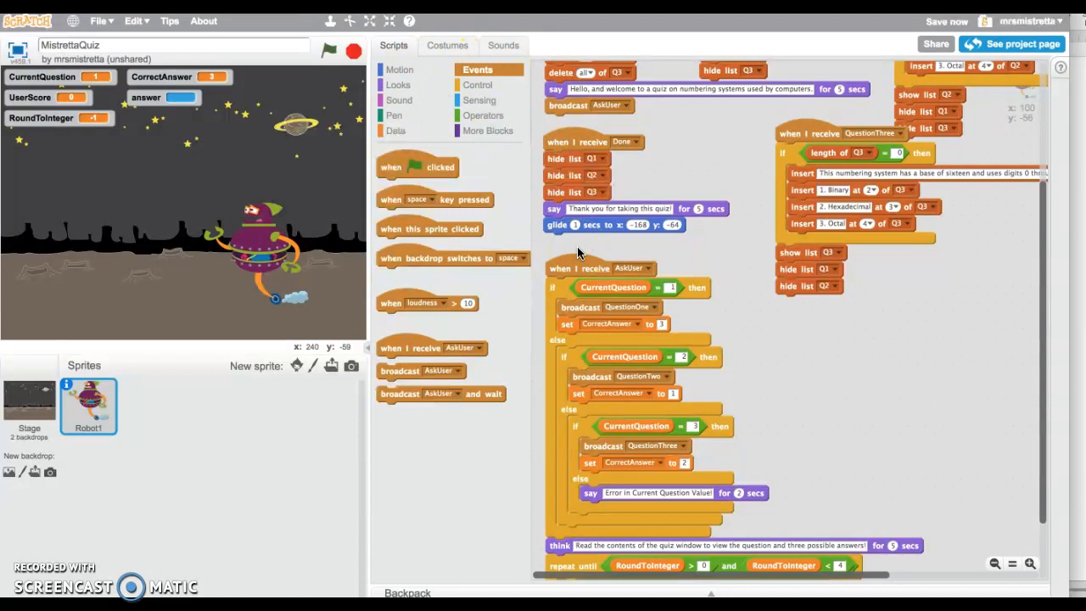
click(325, 51)
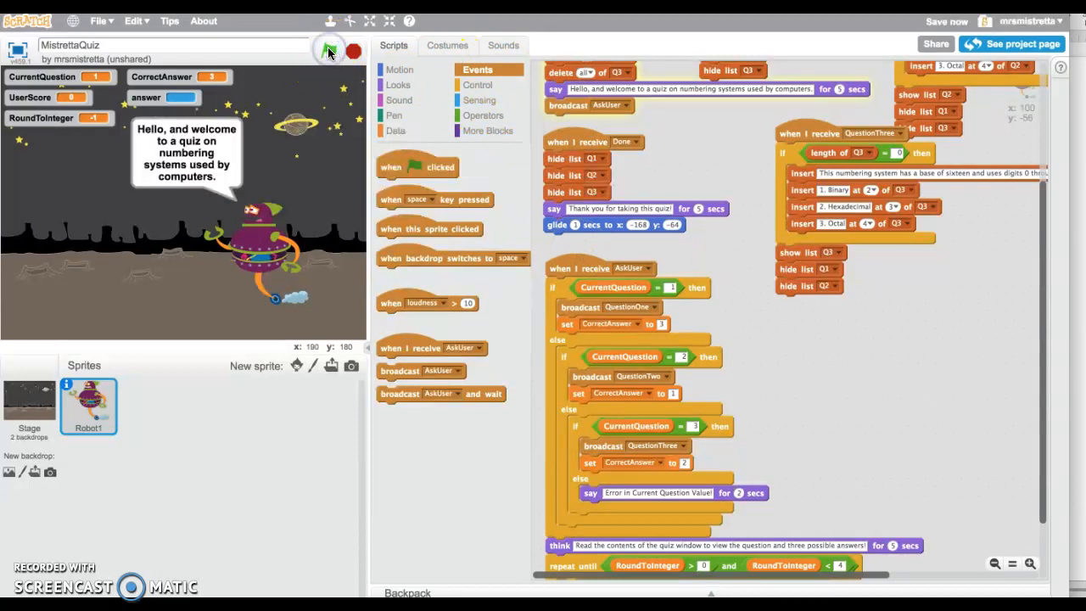
Step: Answer 8 and -1 to see the prompt repeat, then 2.3, which rounds to 2
click(349, 51)
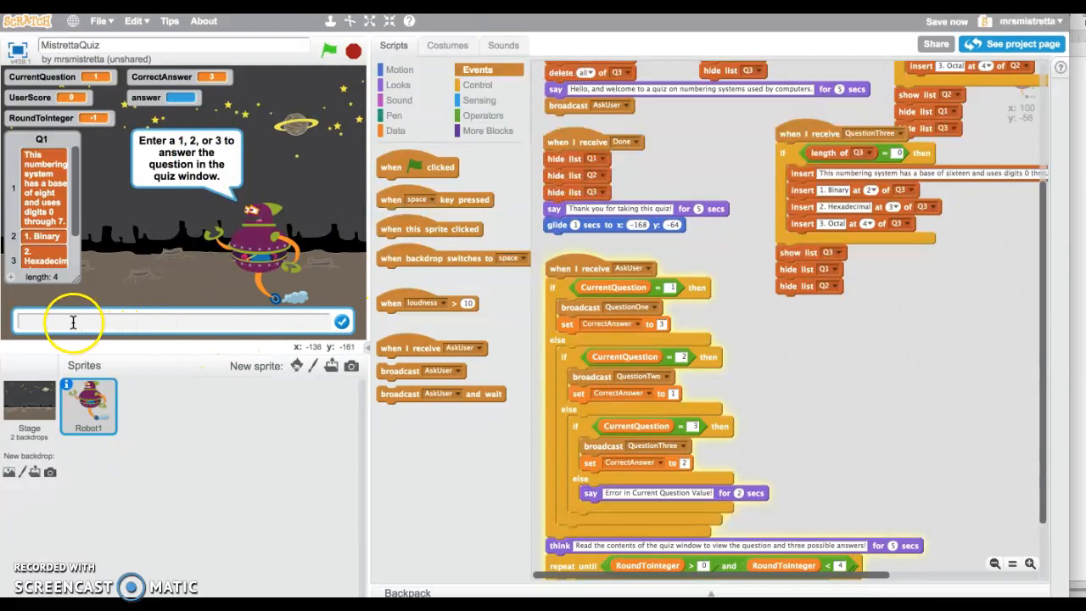
text(8)
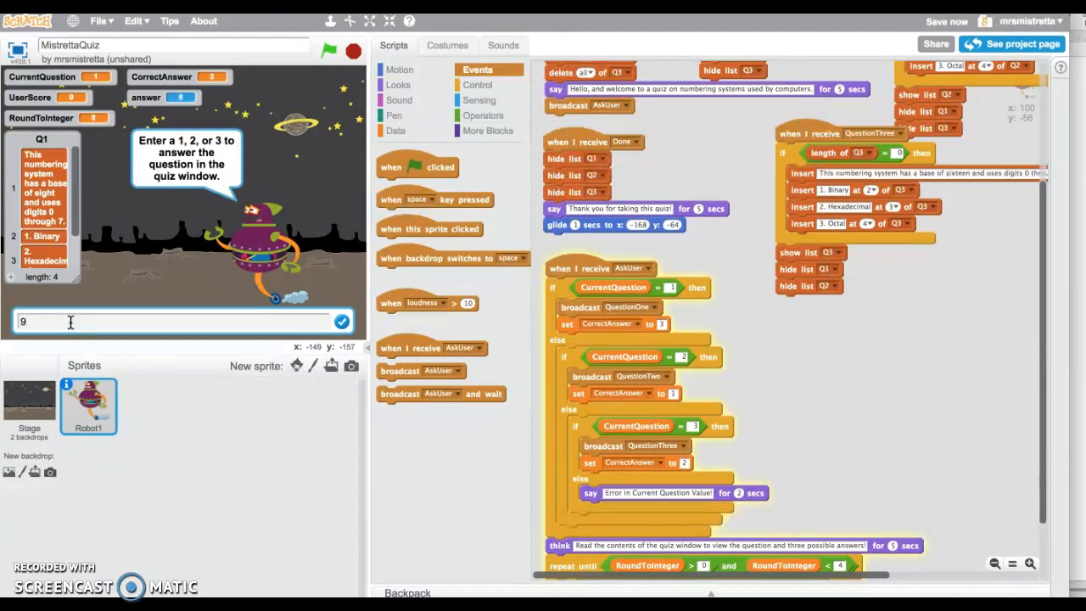
text(0)
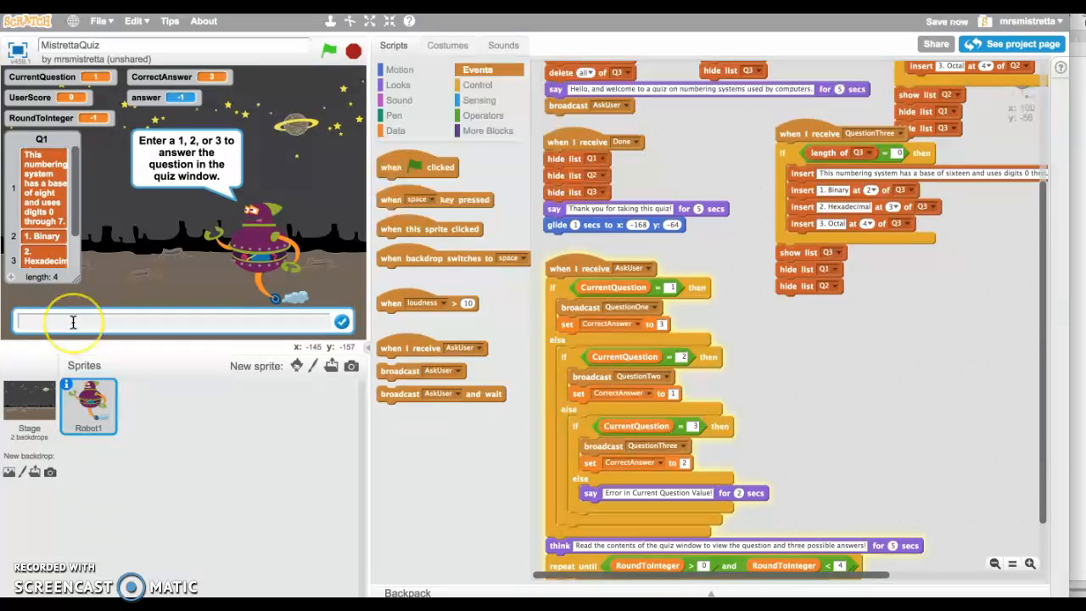
text(2)
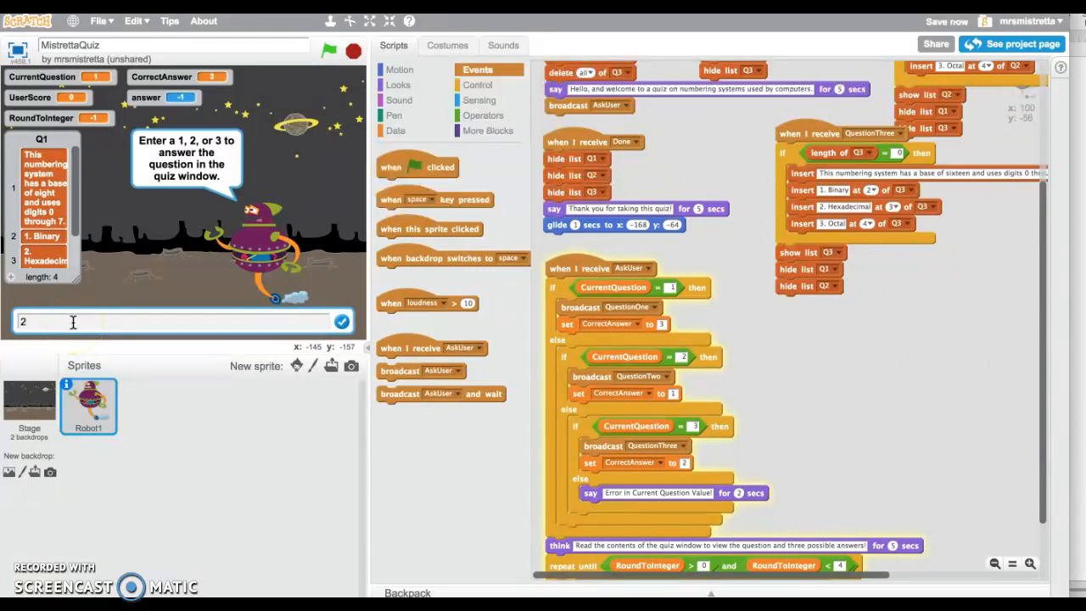
text(.3)
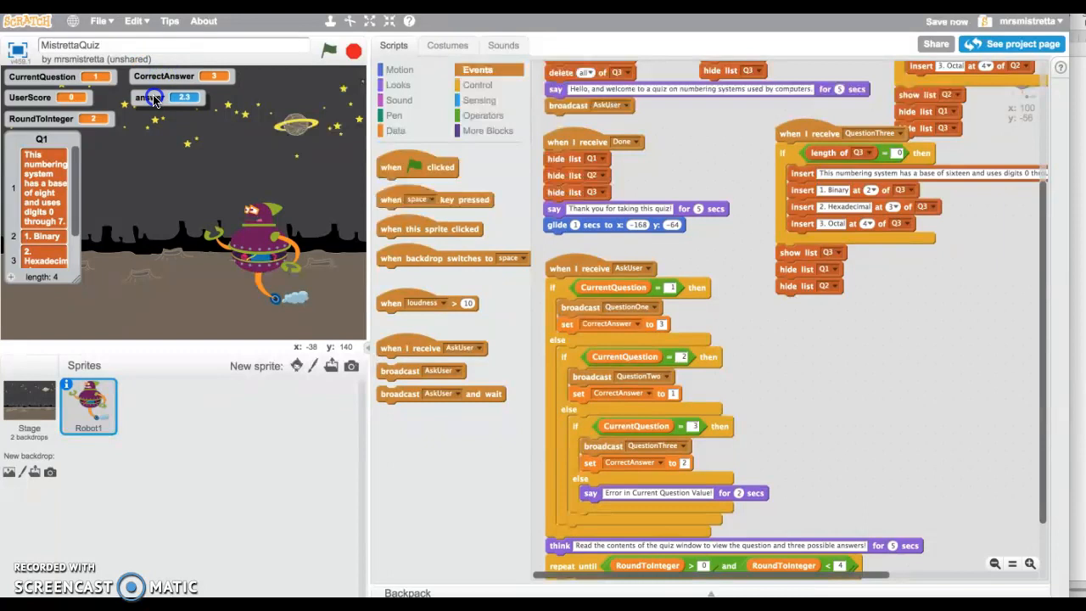
click(395, 130)
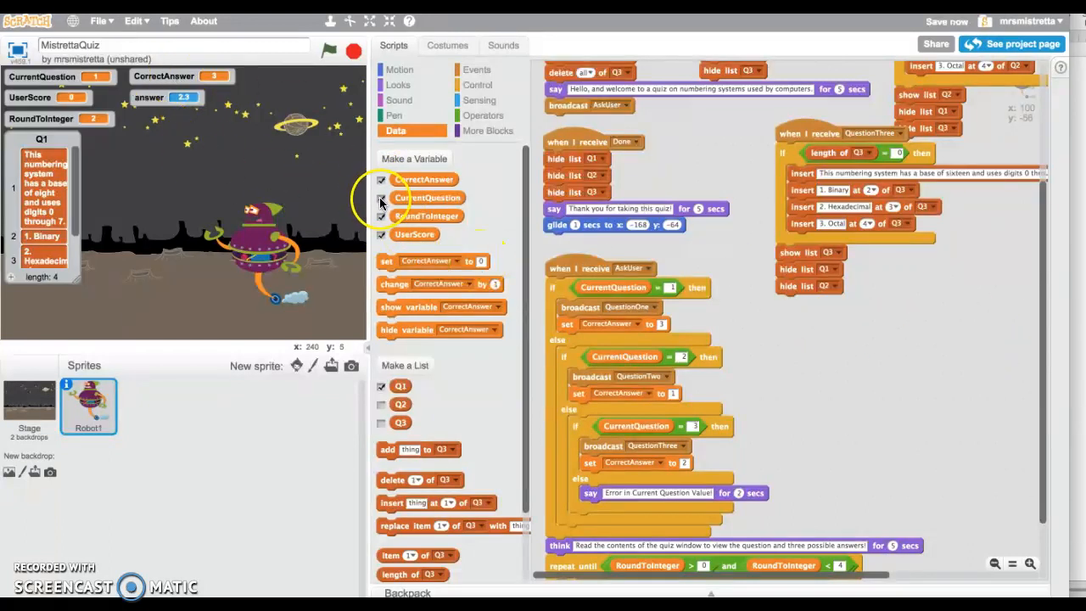
Step: Toggle the CorrectAnswer monitor off and on, then relaunch the quiz with the green flag
click(381, 179)
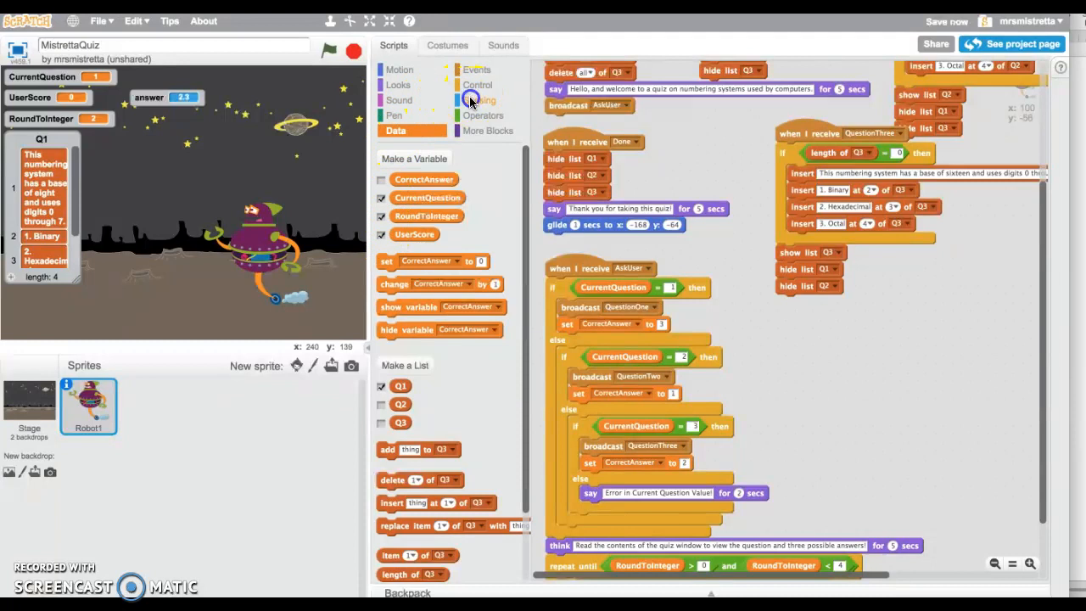
click(480, 100)
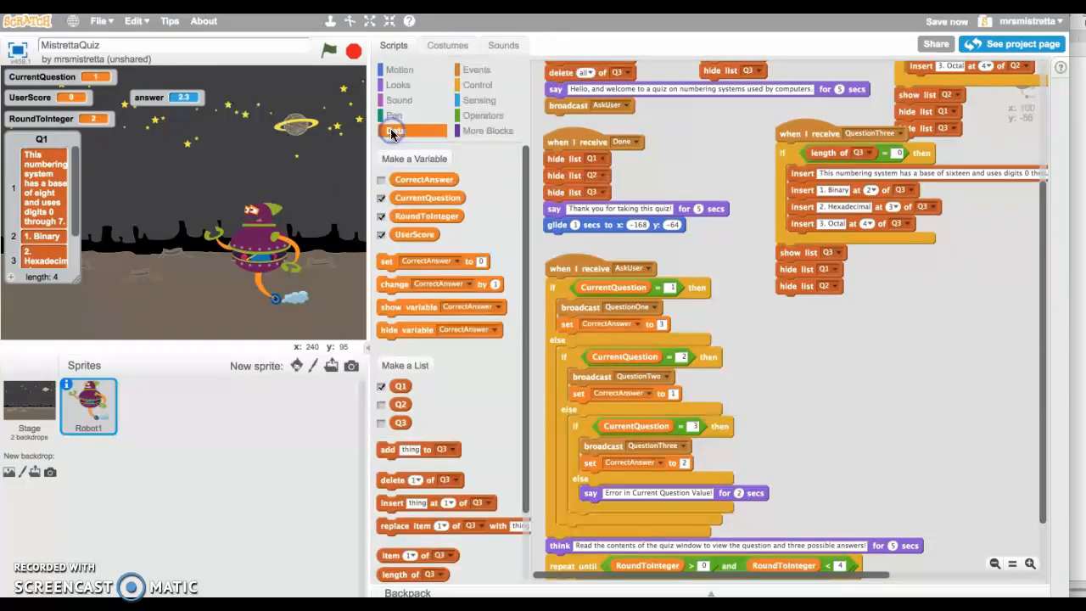
click(381, 179)
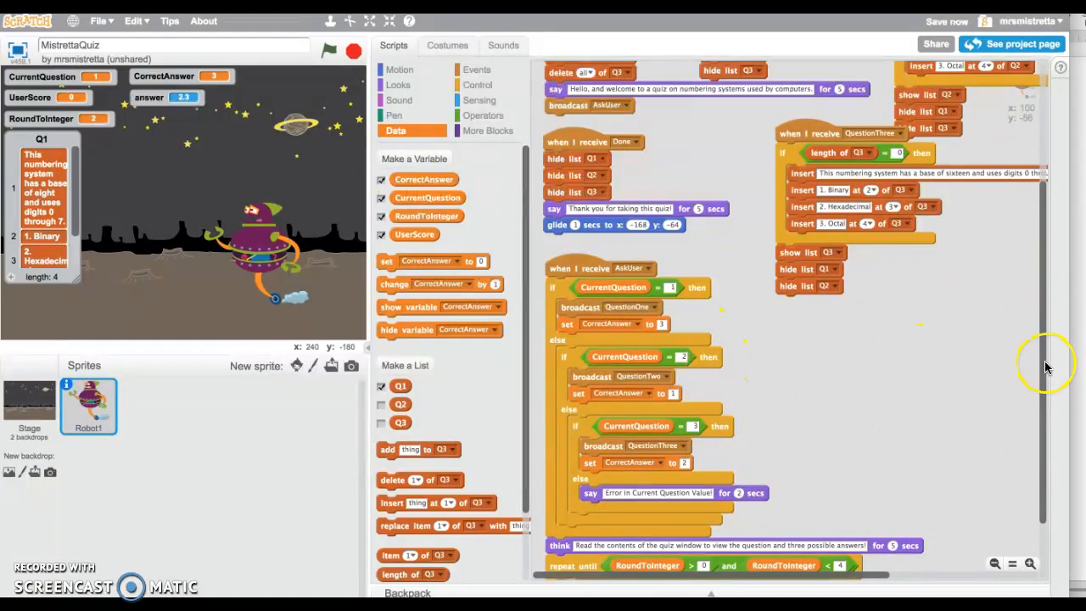
scroll(down, 3)
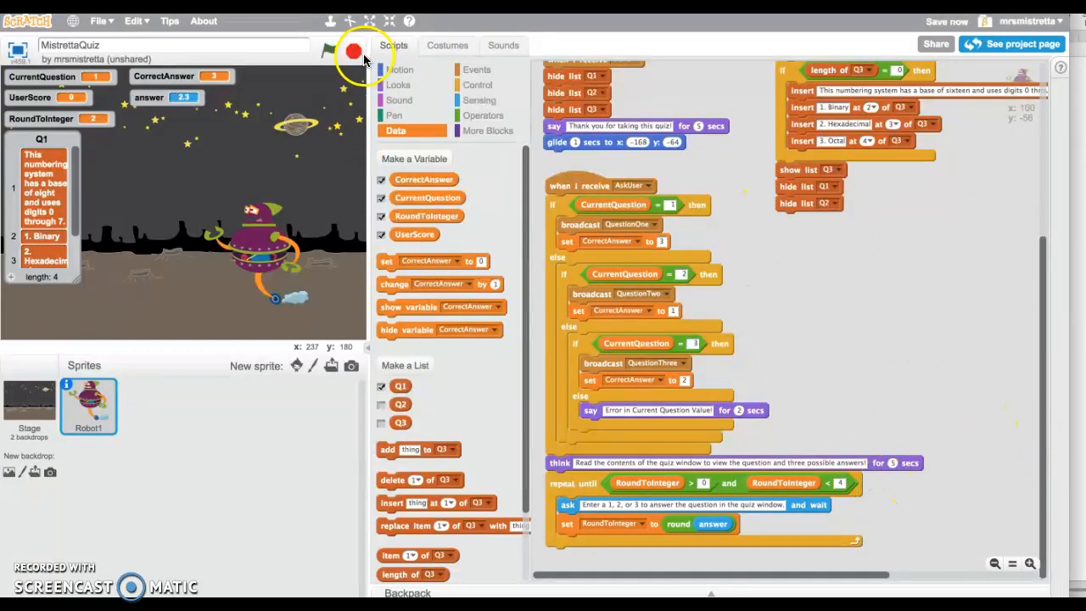
click(348, 49)
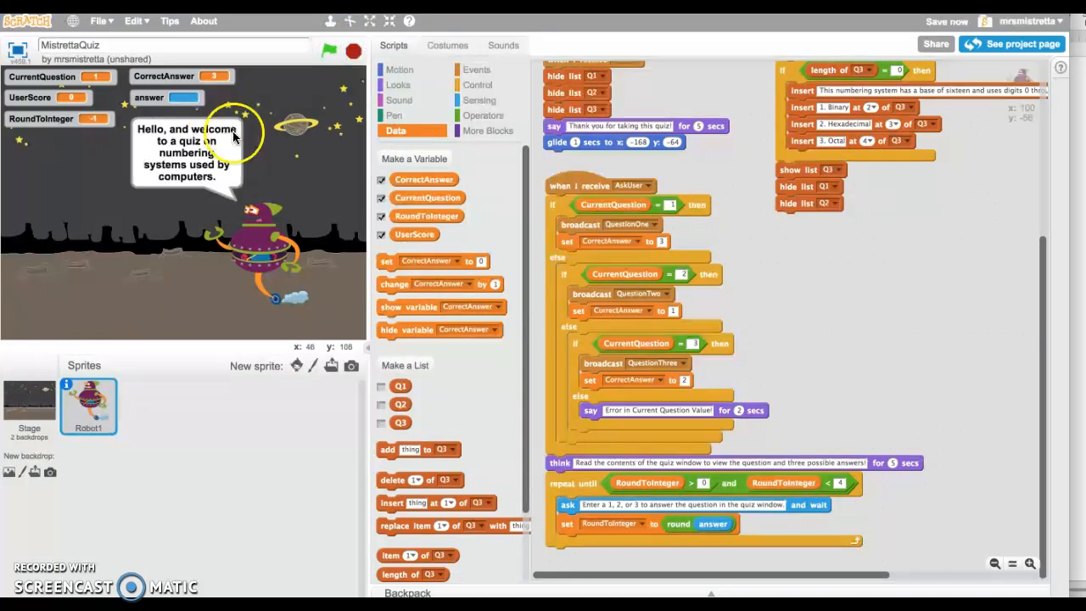
mouse_move(309, 343)
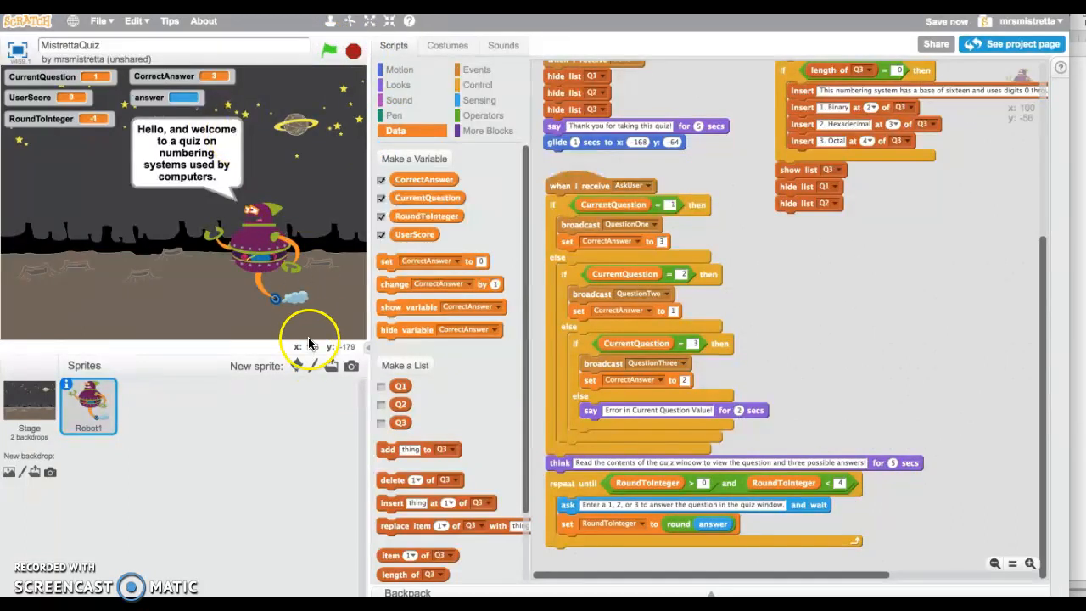
mouse_move(182, 460)
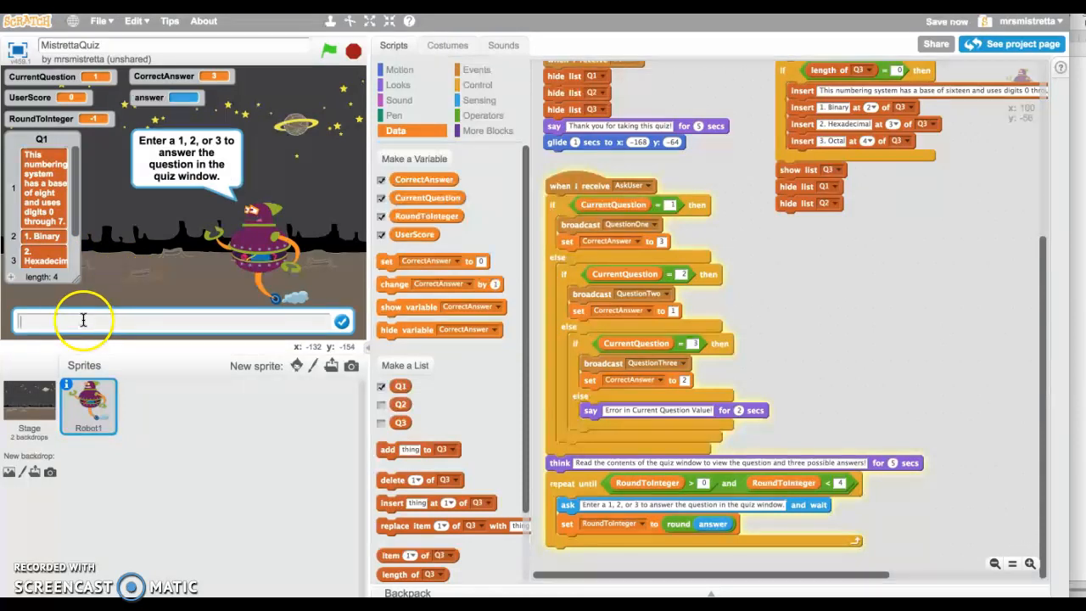
Step: Submit answer 1, see RoundToInteger become 1, then stop the quiz
text(1)
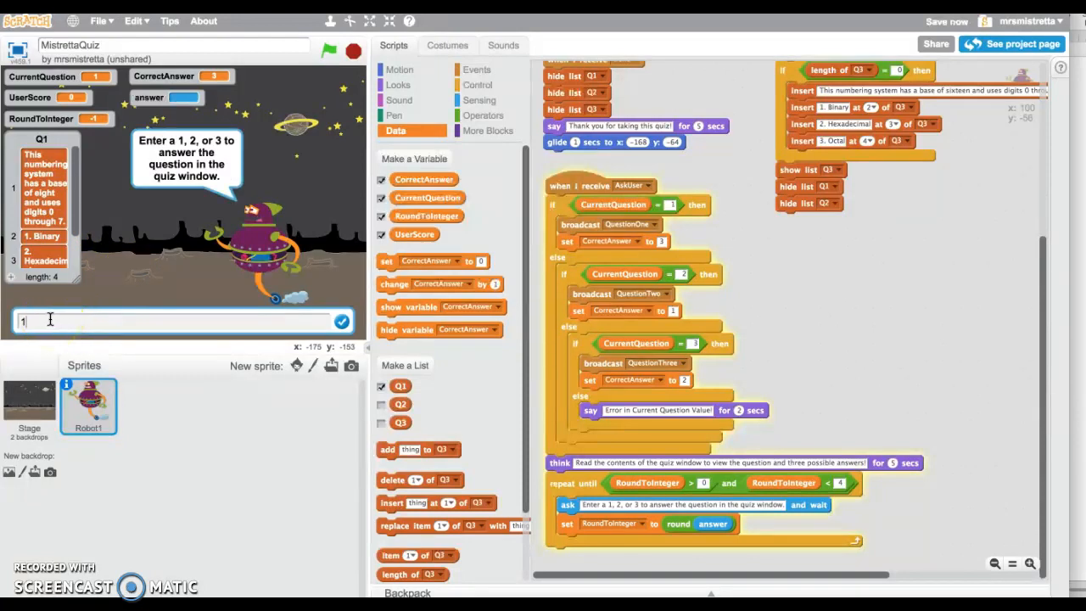
click(341, 320)
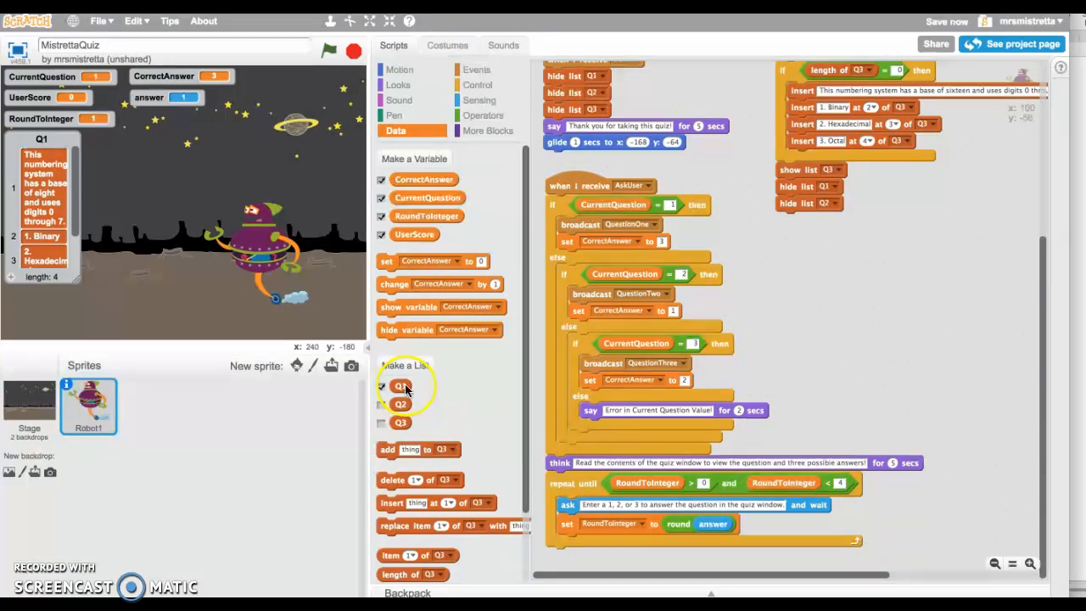
click(348, 51)
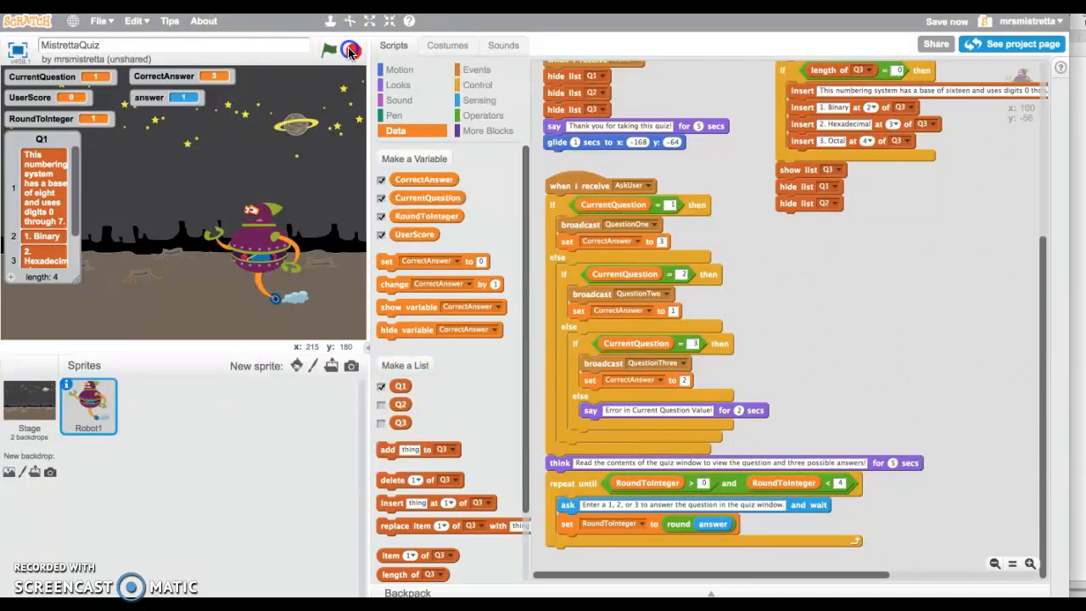